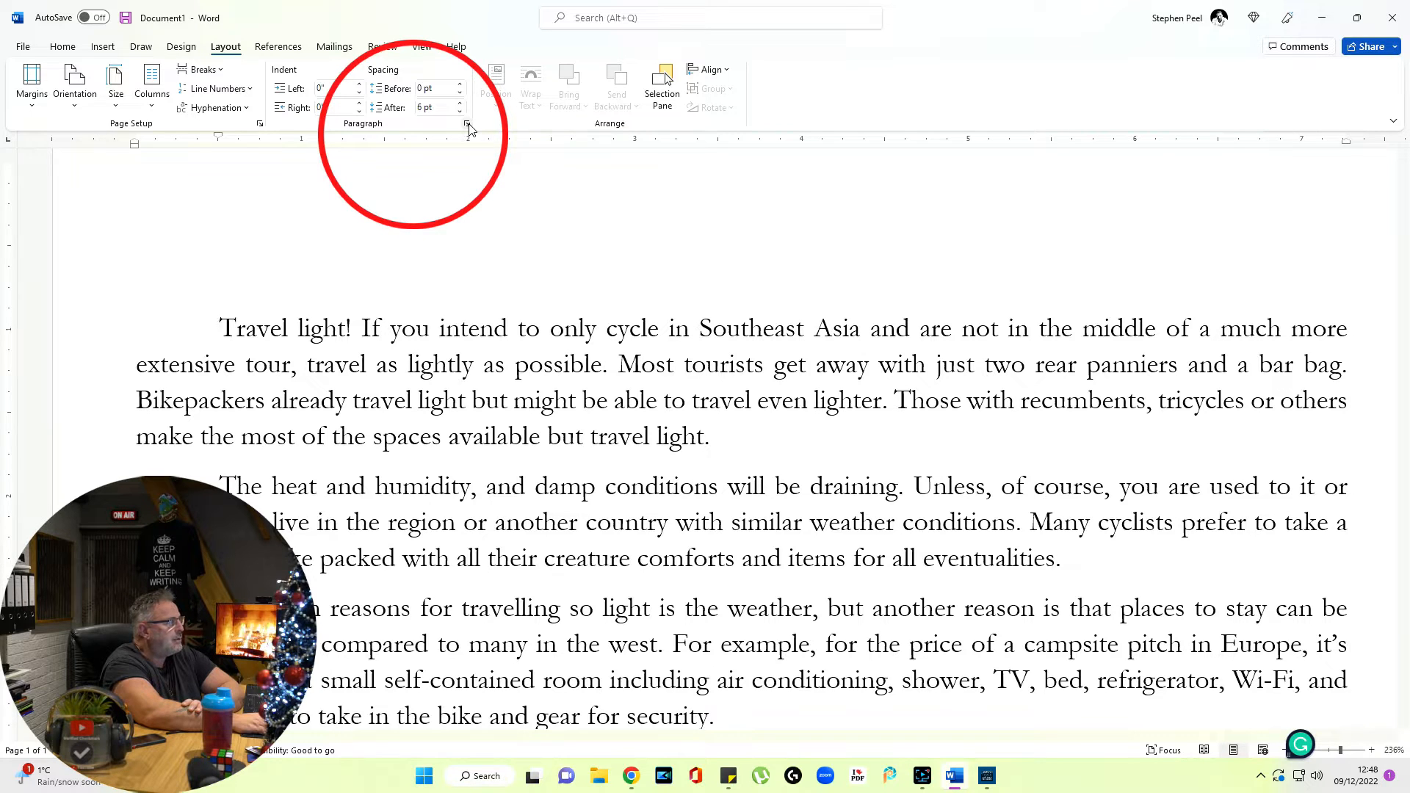
Set Default tab stops to 0.25" in the Paragraph dialog's Tabs settings.
left_click(465, 123)
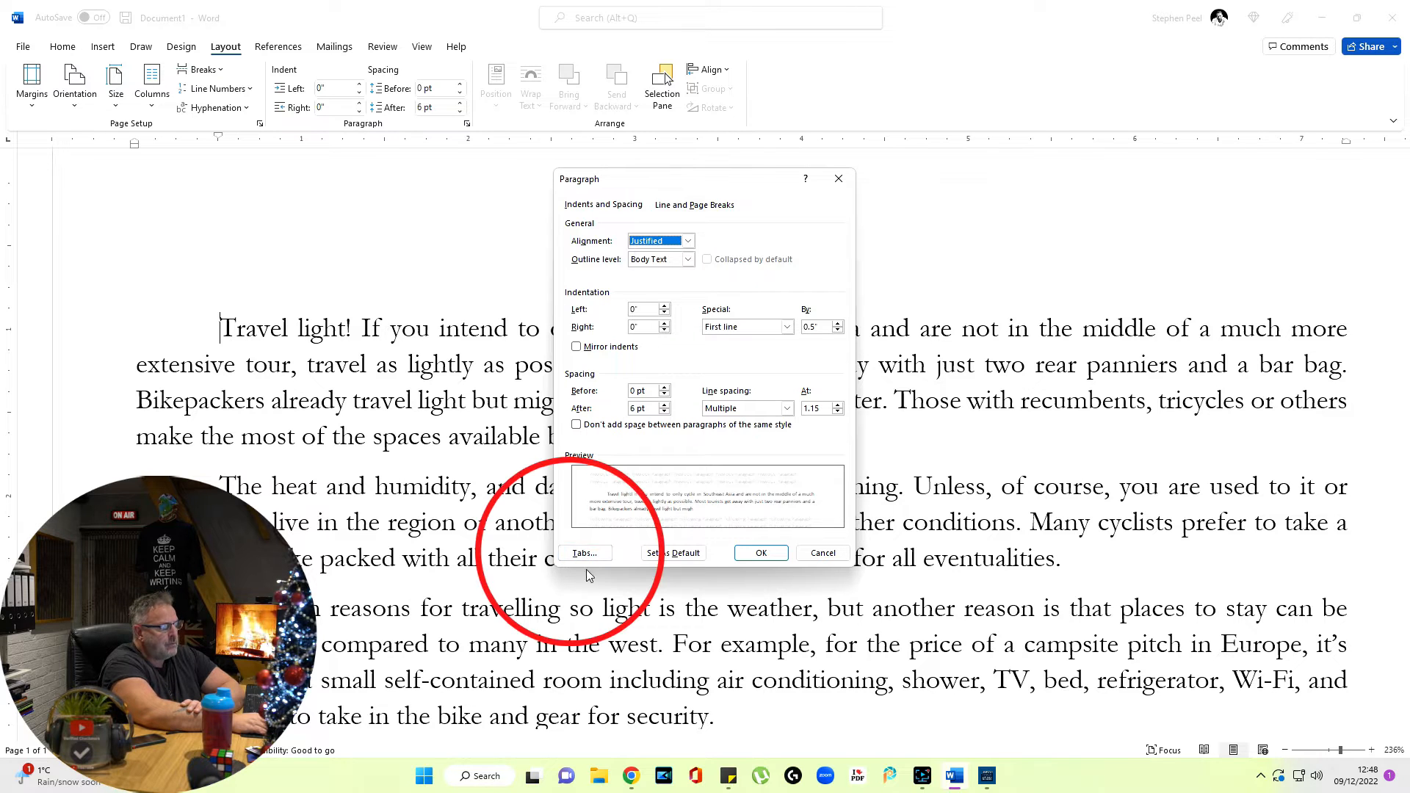
left_click(583, 552)
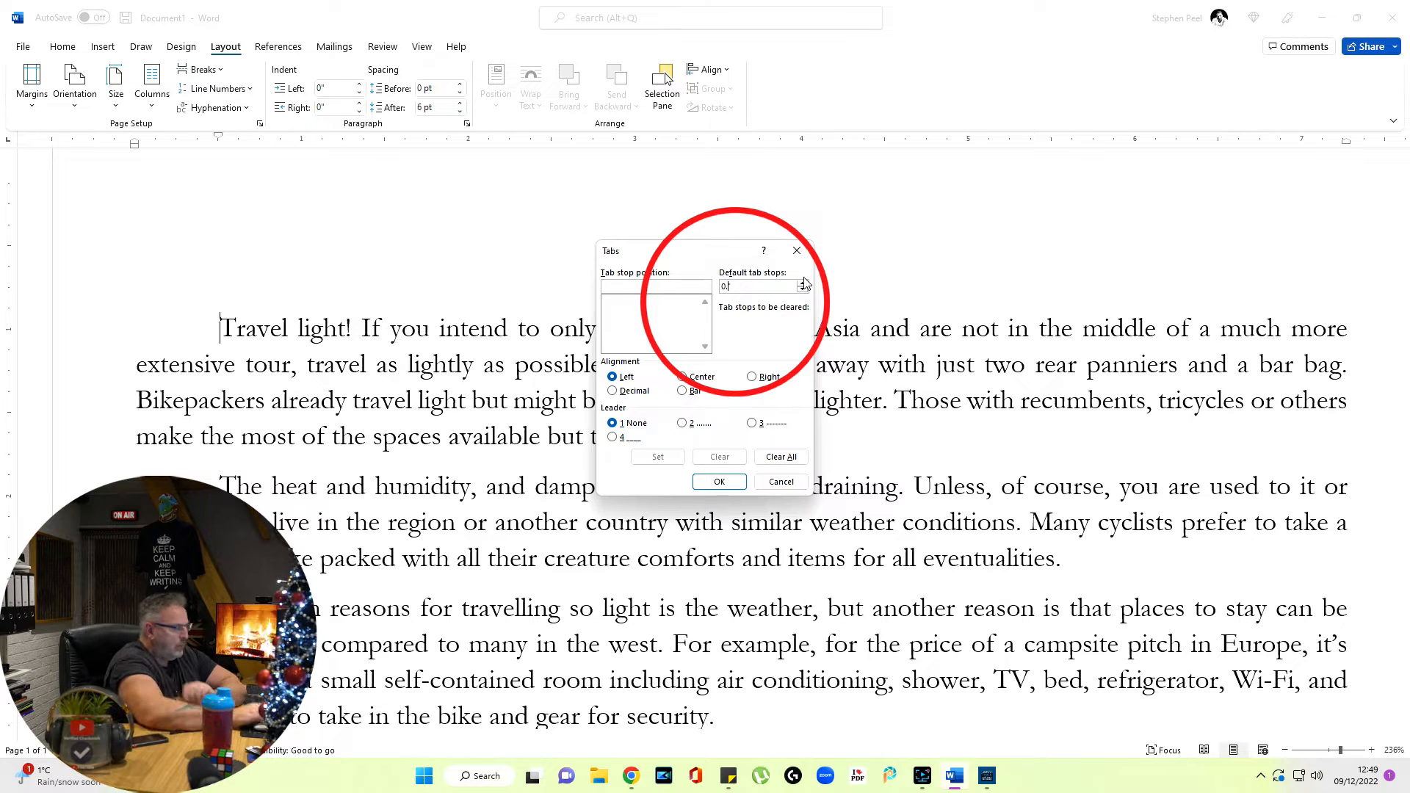
left_click(801, 281)
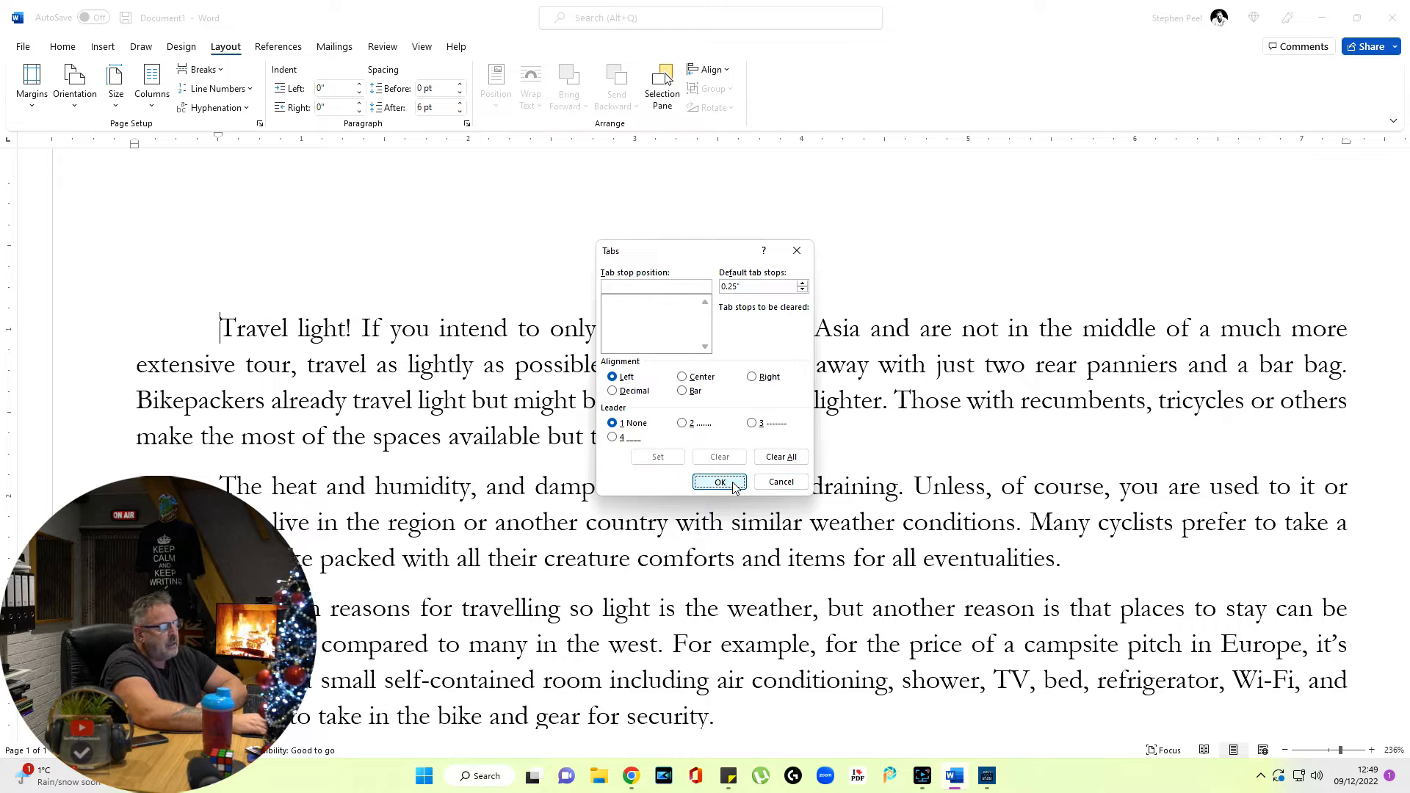
left_click(720, 480)
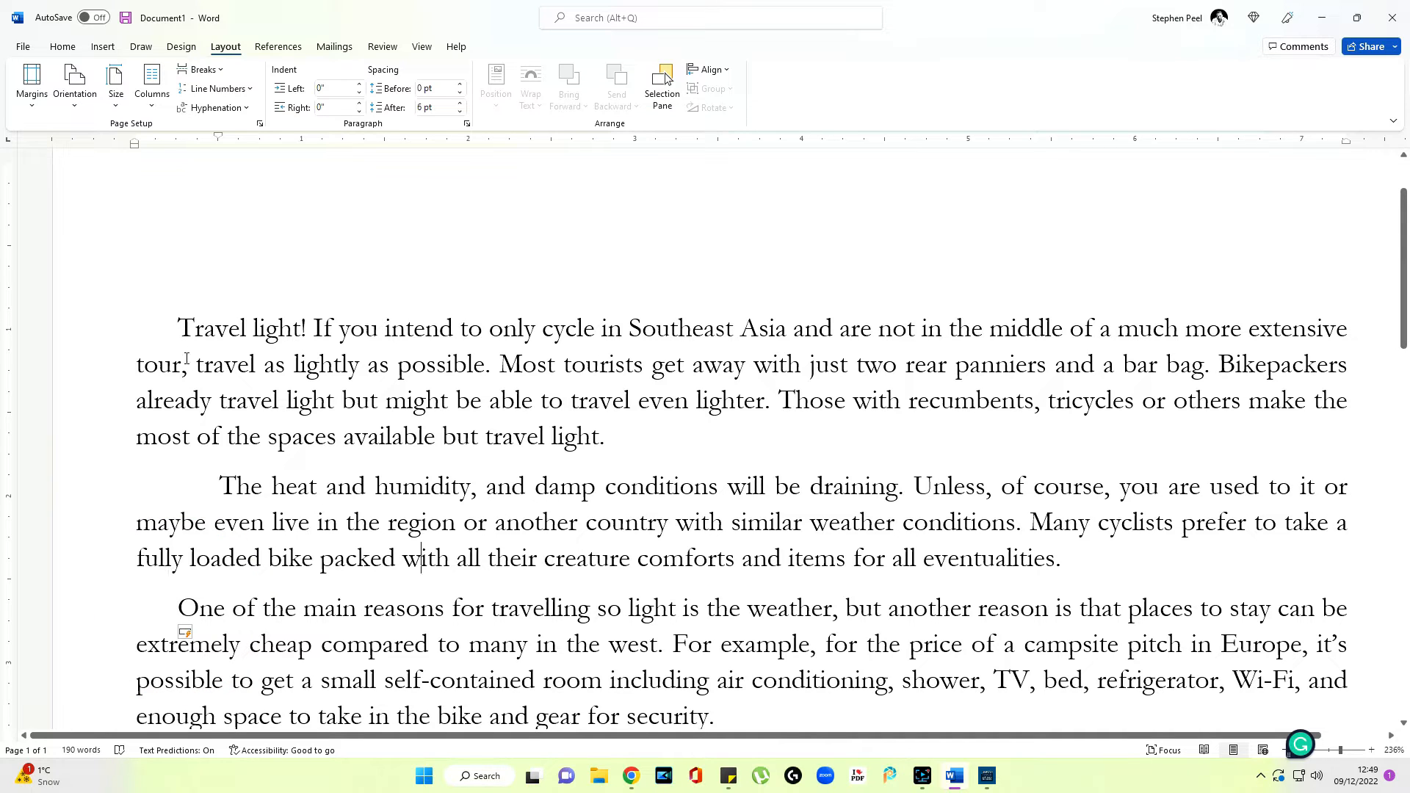
Select all body text and drag the ruler's first-line indent marker back to 0.
left_click(62, 45)
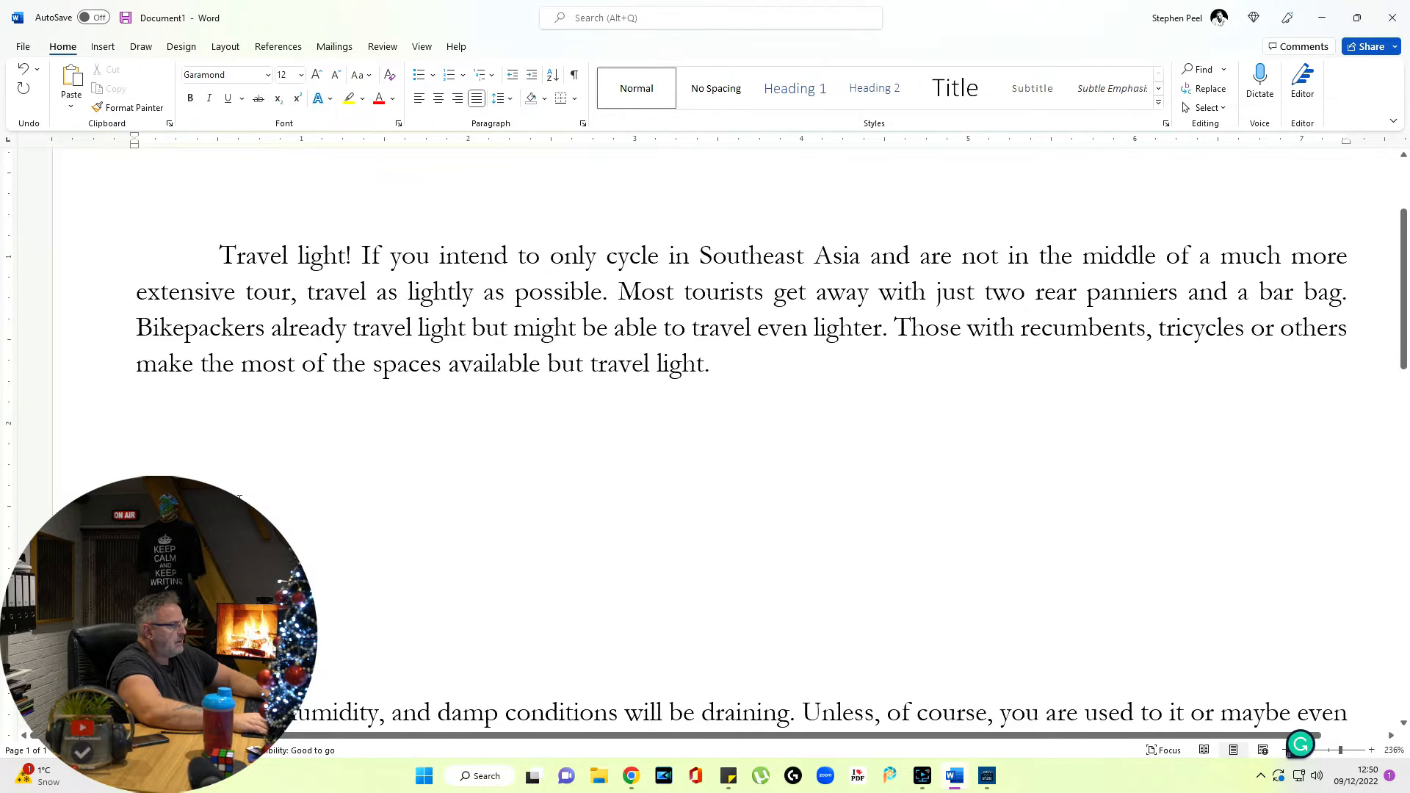
scroll("up", 3)
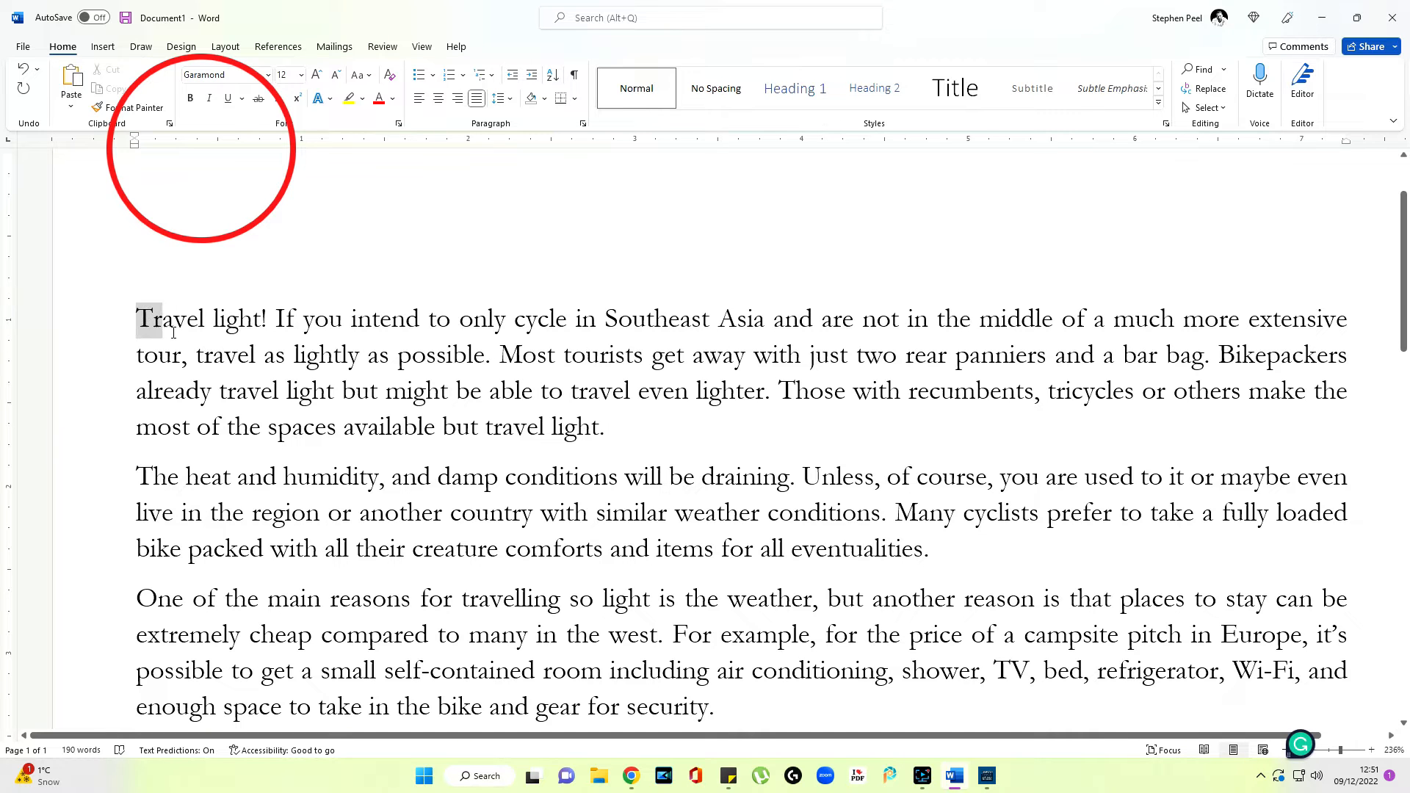
key("ctrl+a")
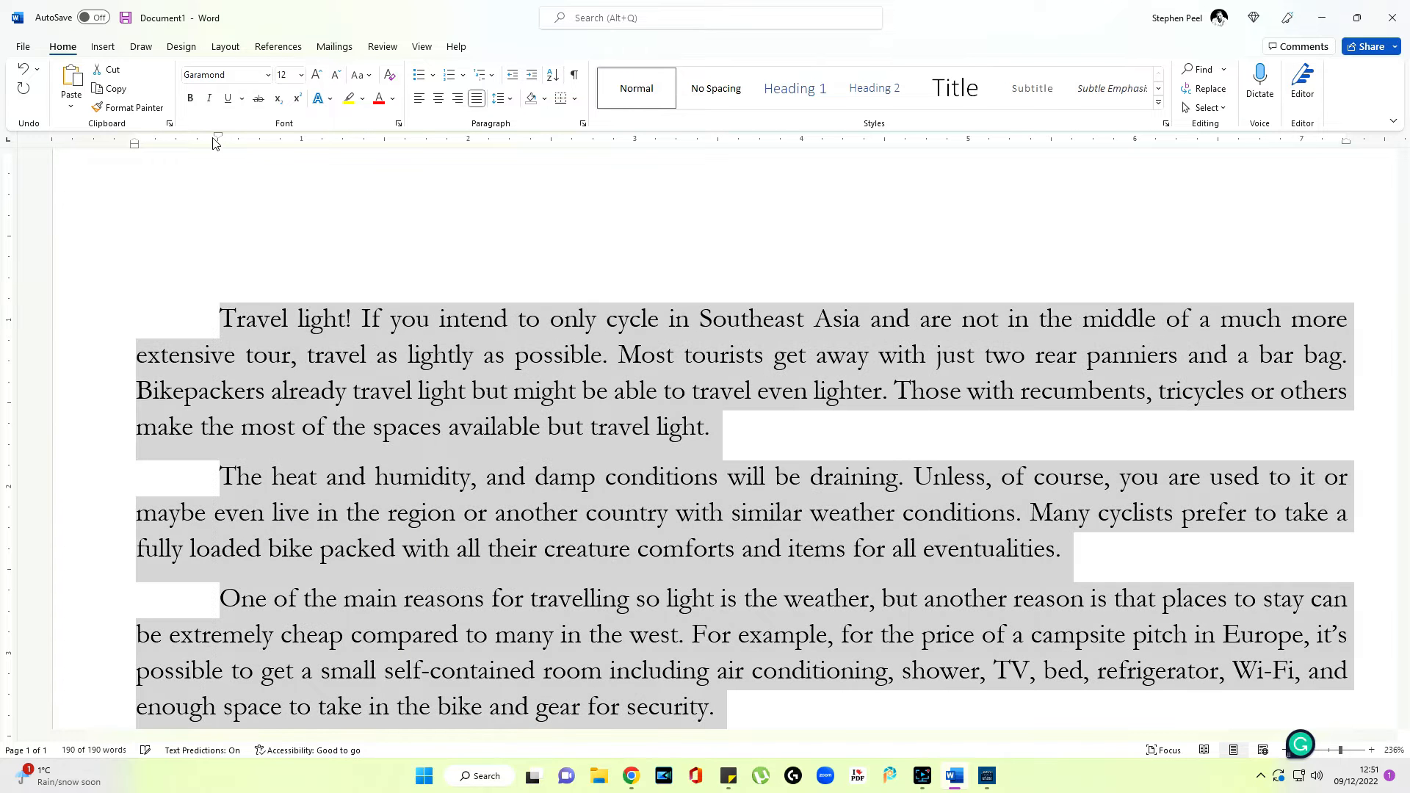
left_click(620, 535)
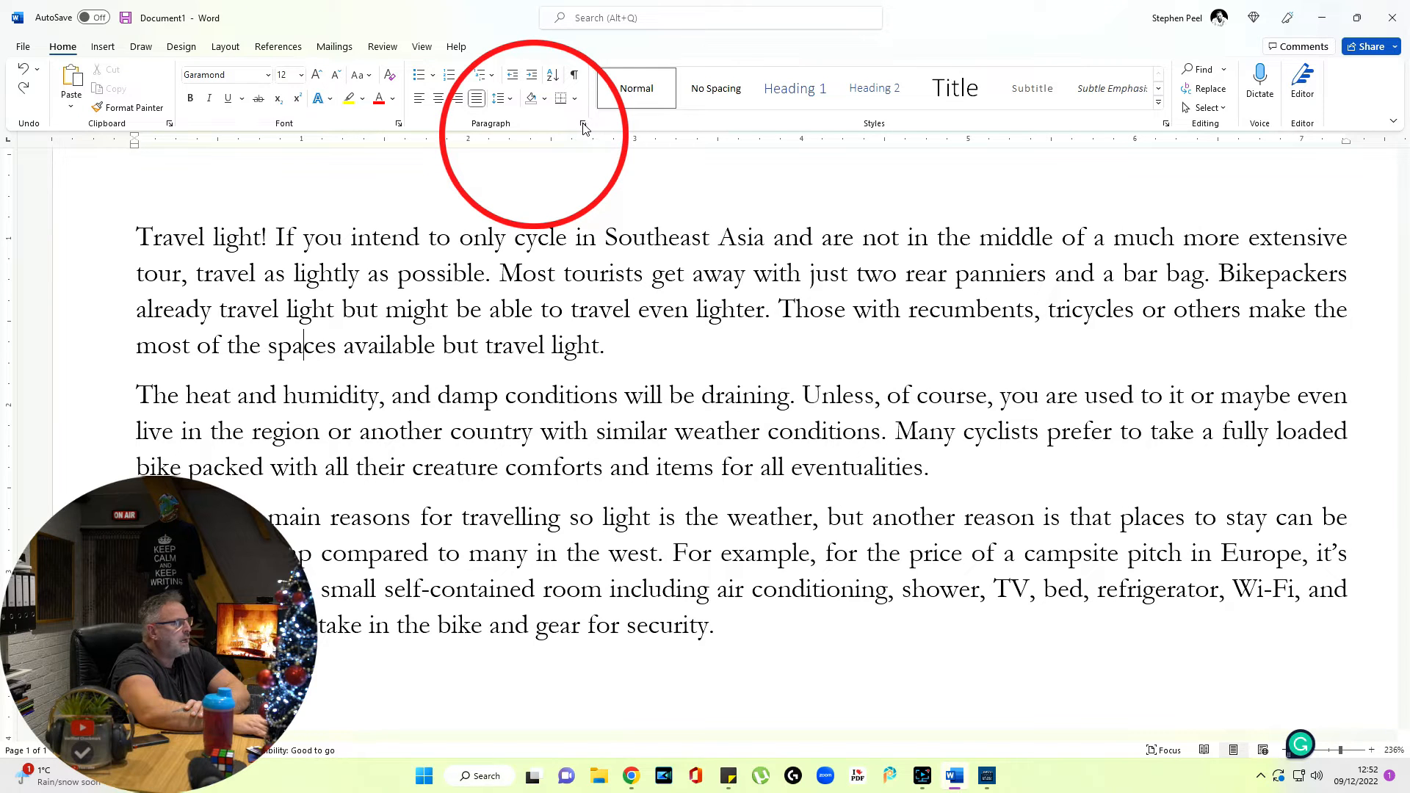
Set the Paragraph dialog's Special indent to First line, By 0.5".
left_click(583, 123)
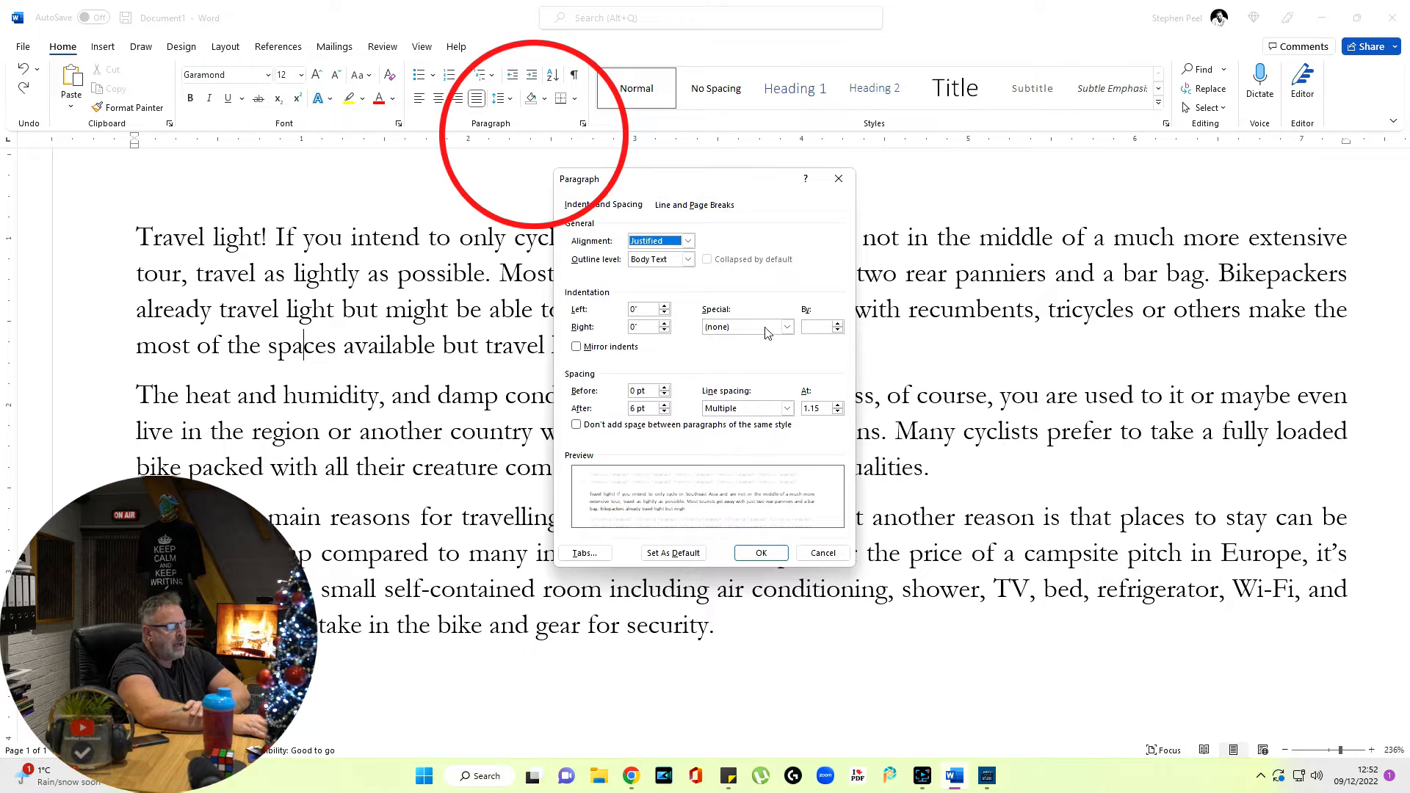
left_click(788, 326)
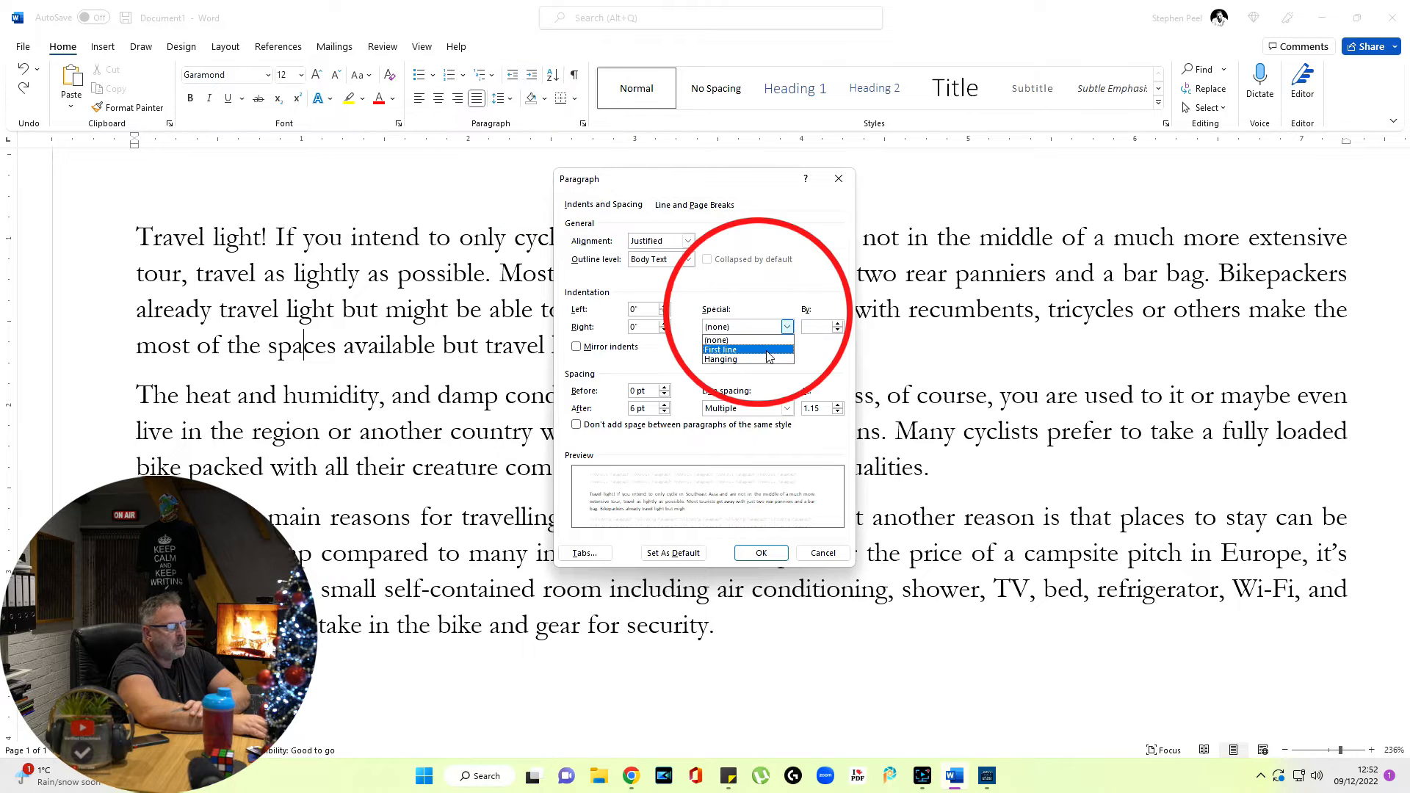
left_click(720, 349)
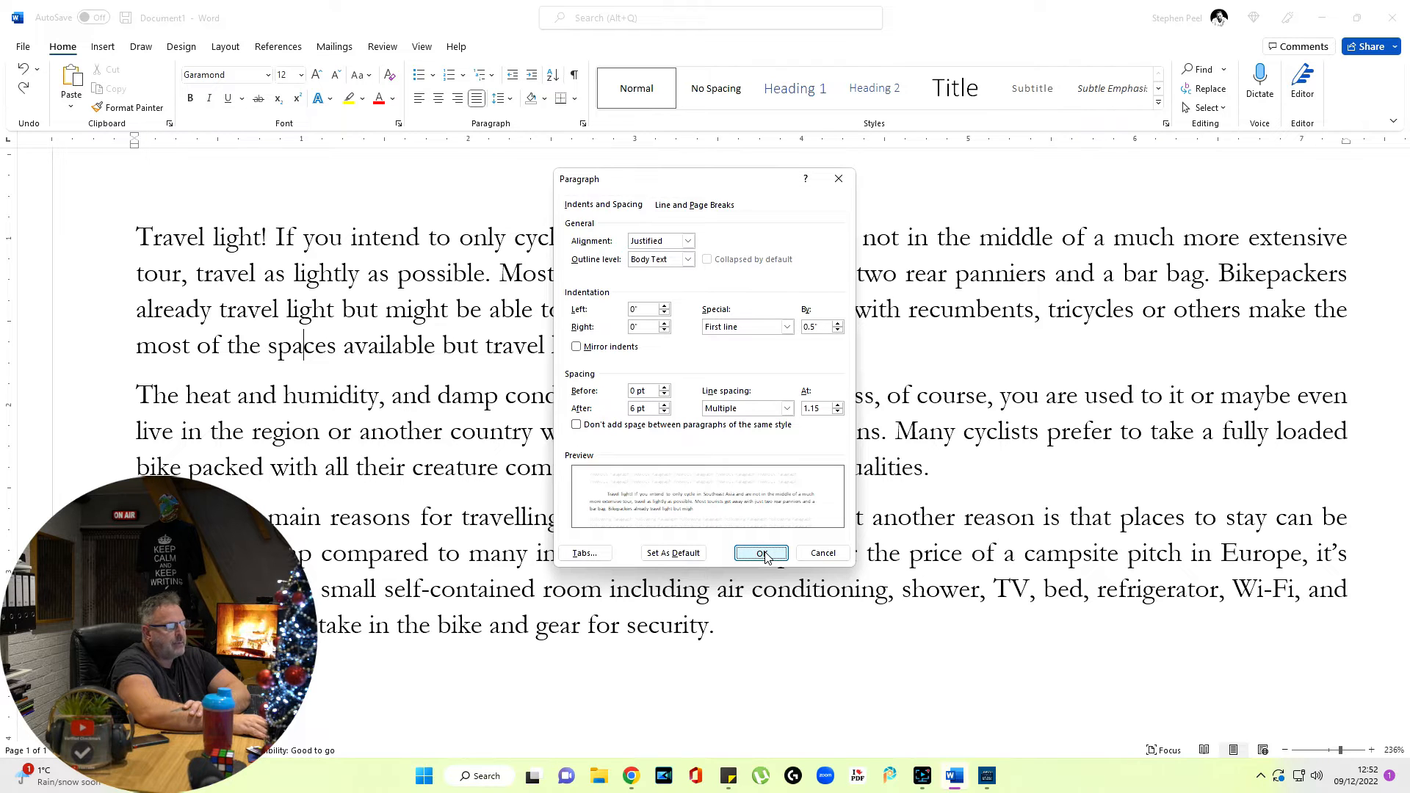
left_click(760, 552)
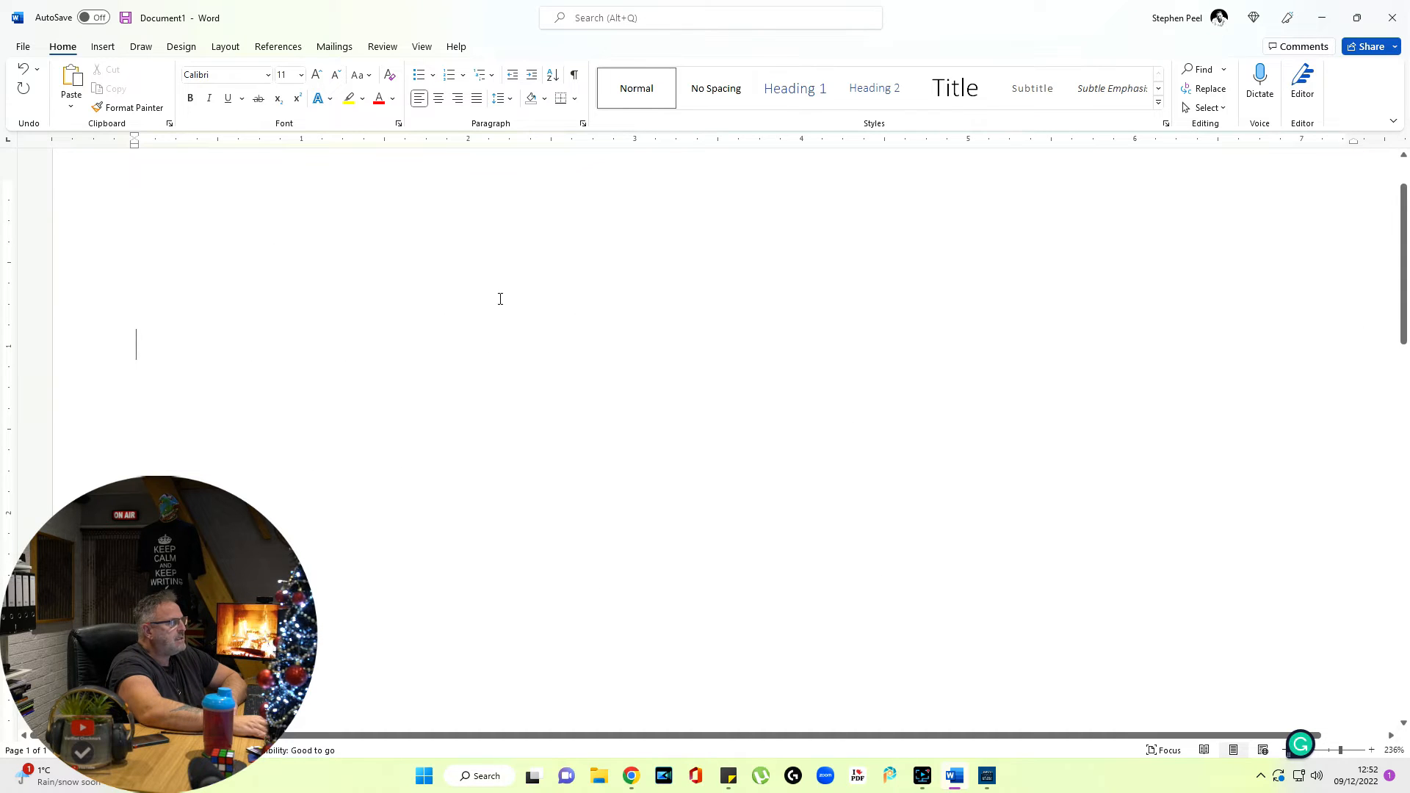
Apply a 0.5" First line indent to the empty page and type a test line 'hhhhhhhhhhhhhhhhh'.
left_click(583, 124)
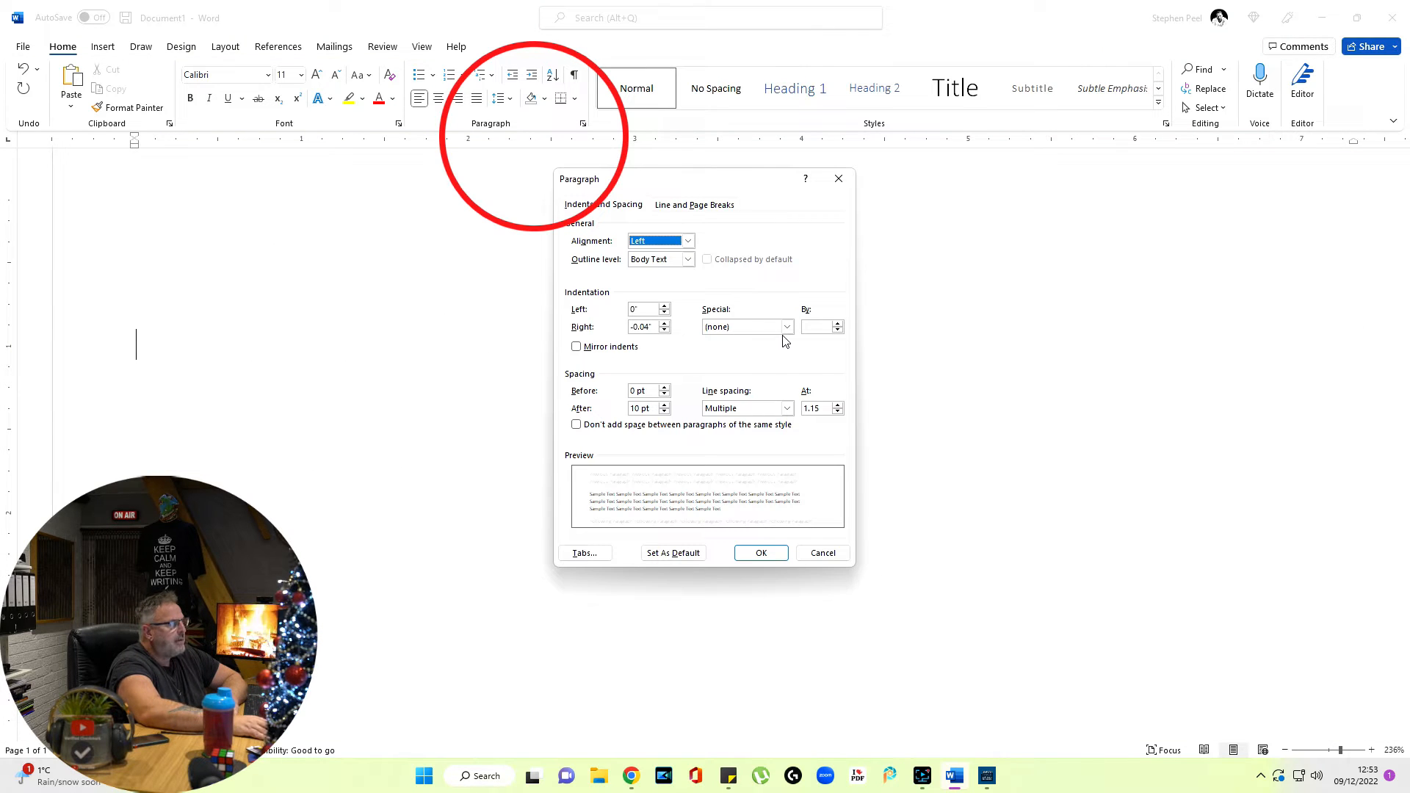
left_click(744, 326)
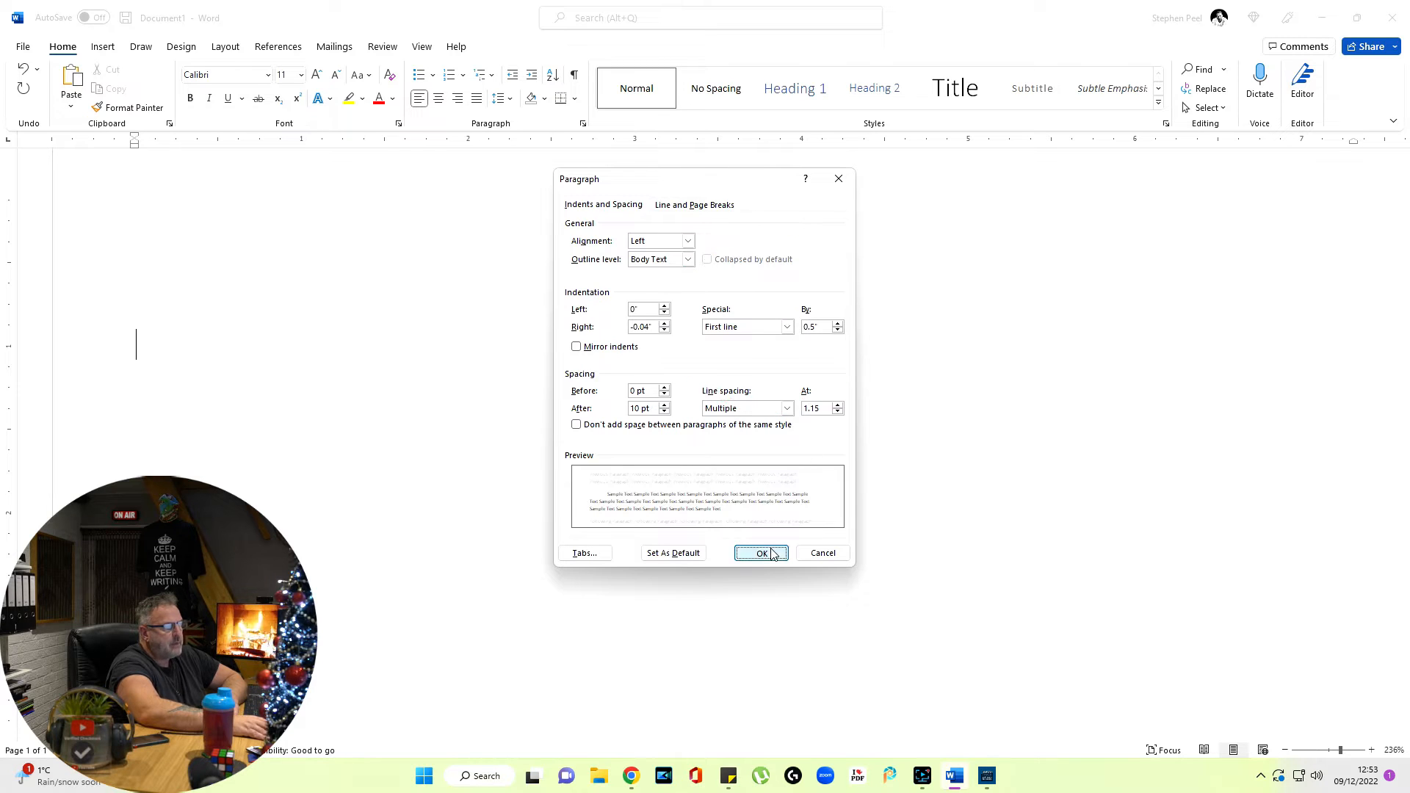
left_click(760, 552)
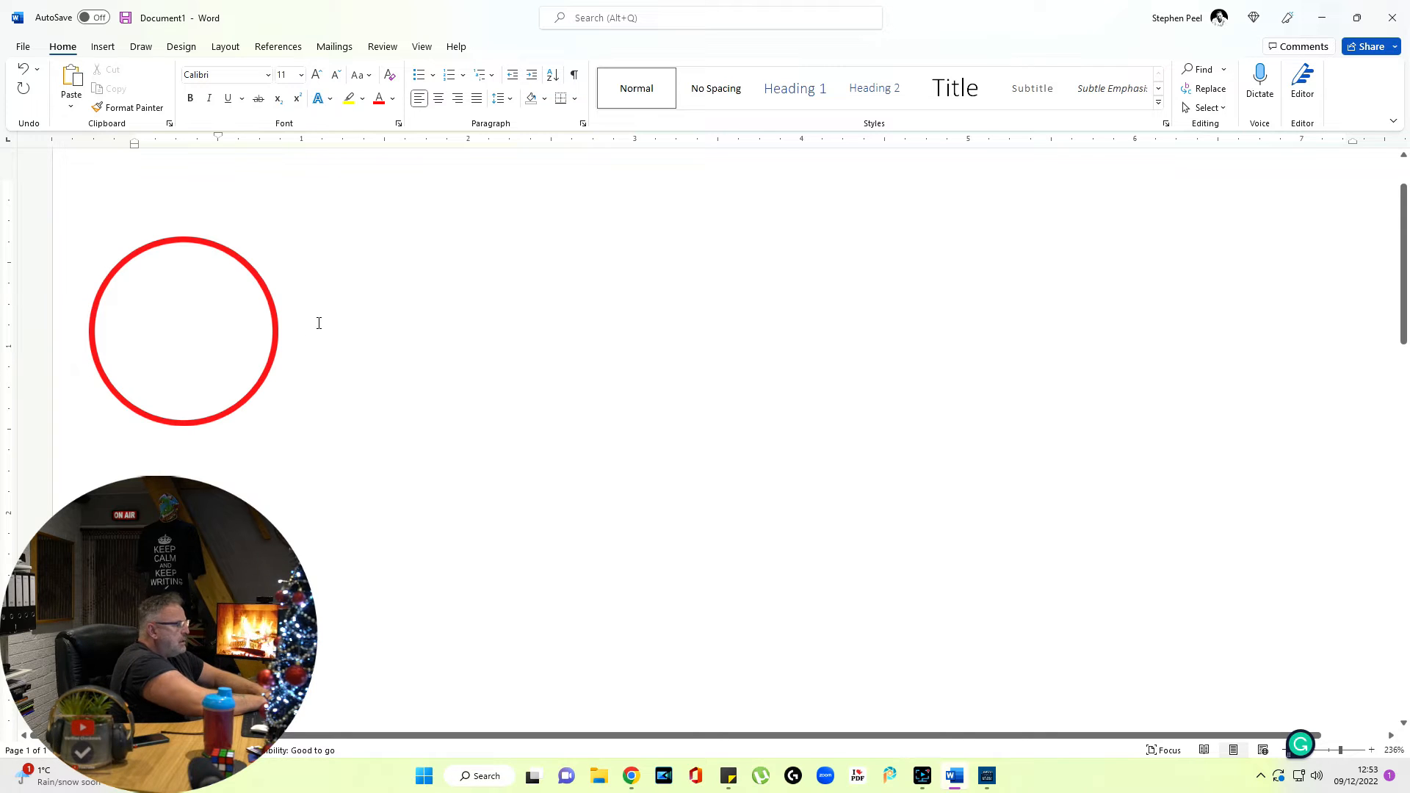
type("hhhhhhhhhhhhhhhhhhhhhhhhhhhhhhhhhhhhhhhhhhhhhhhhhh")
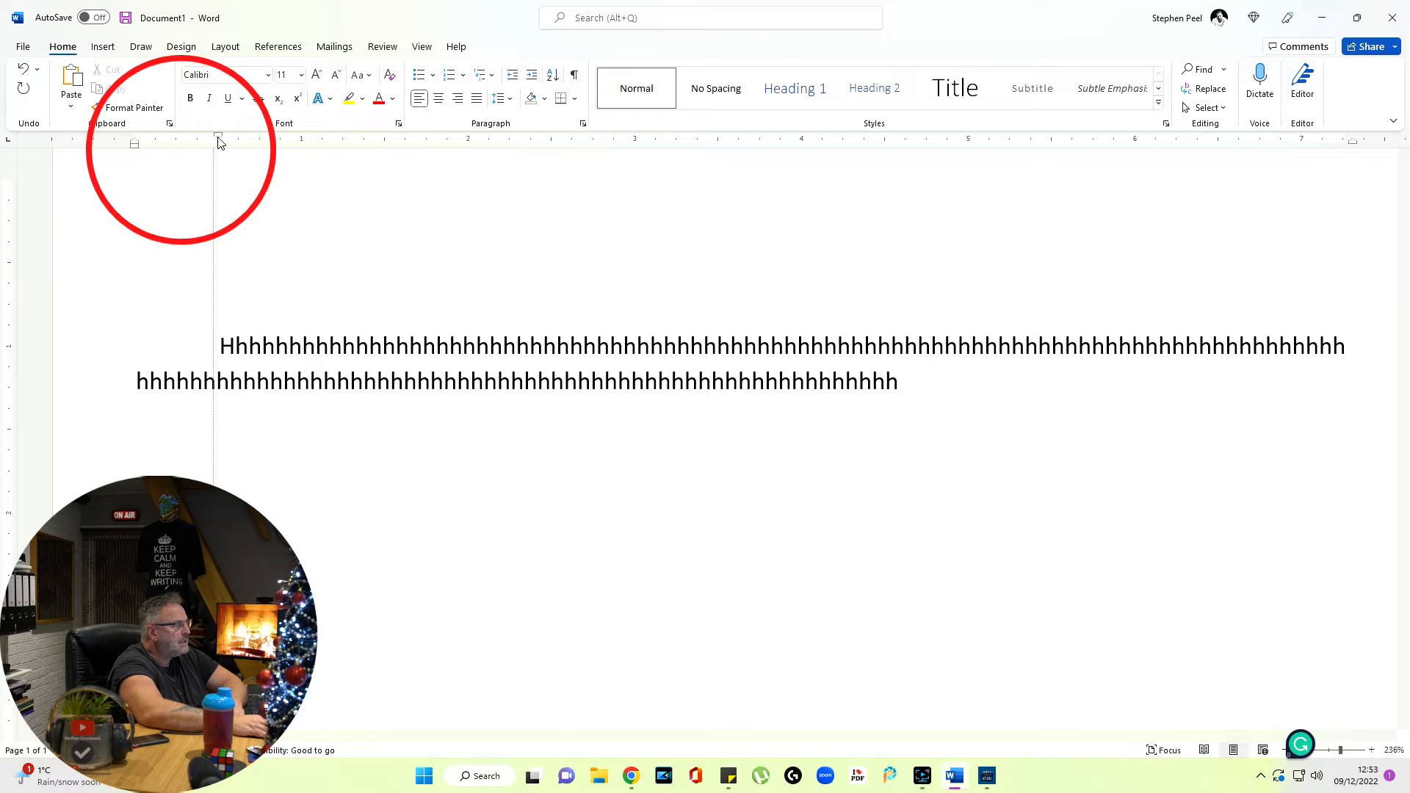
left_click(632, 775)
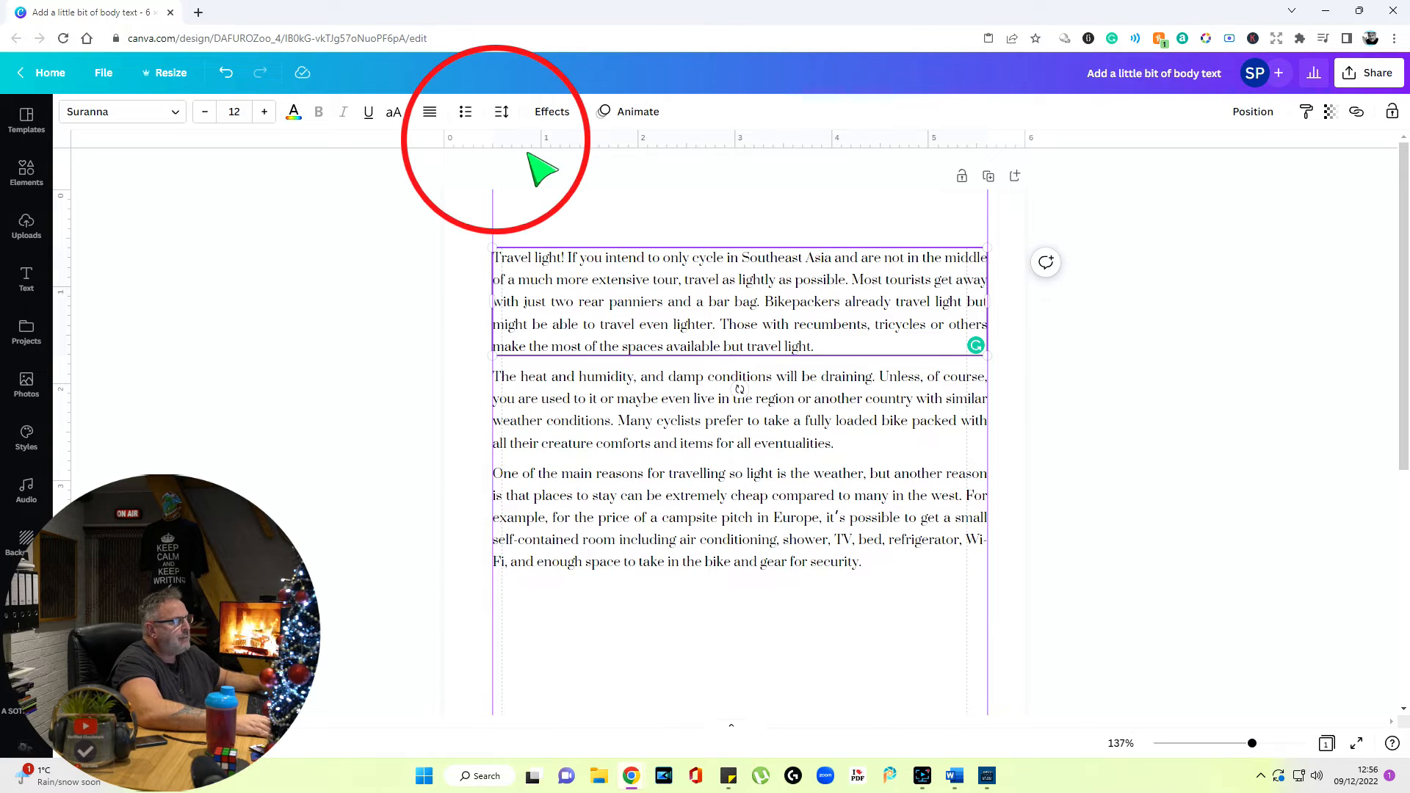
mouse_move(553, 269)
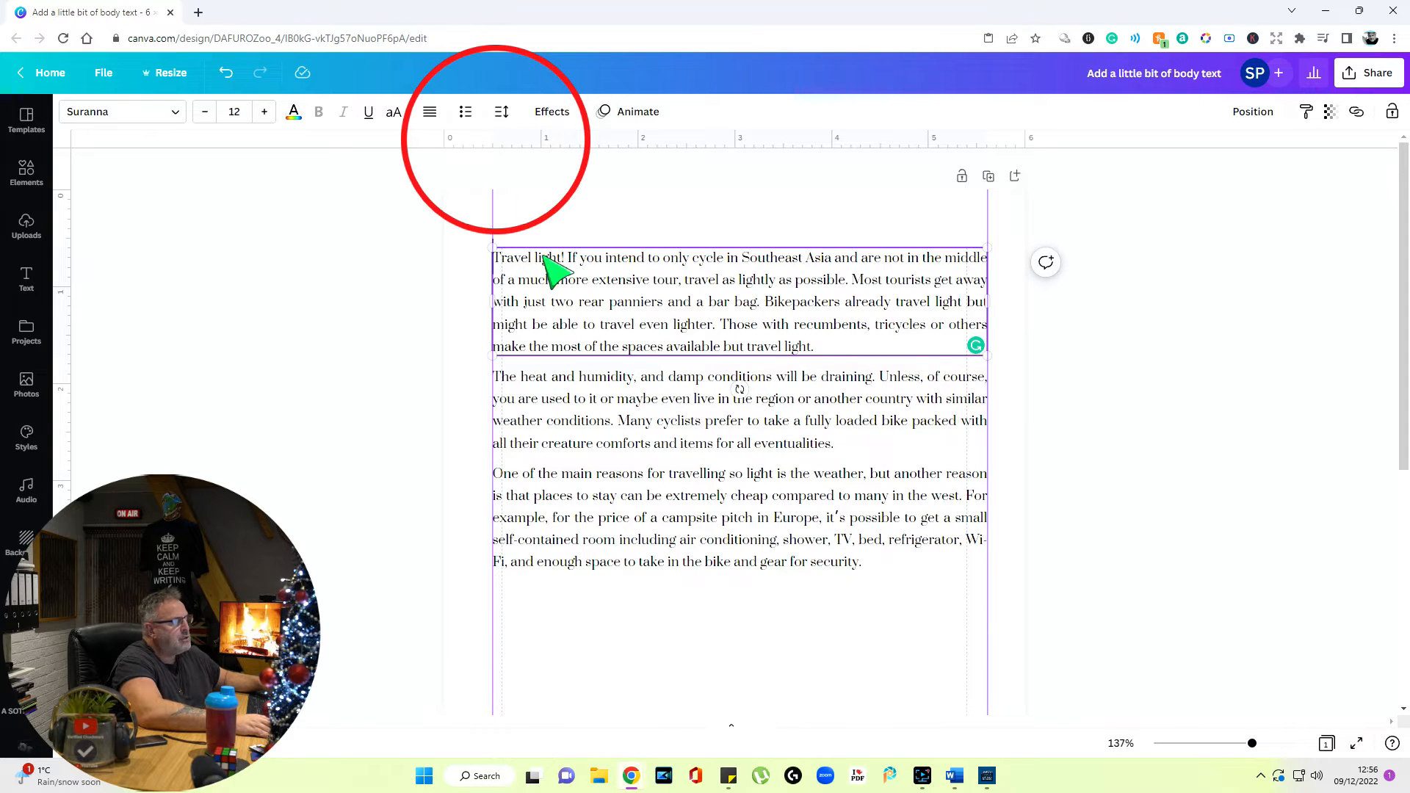
mouse_move(597, 225)
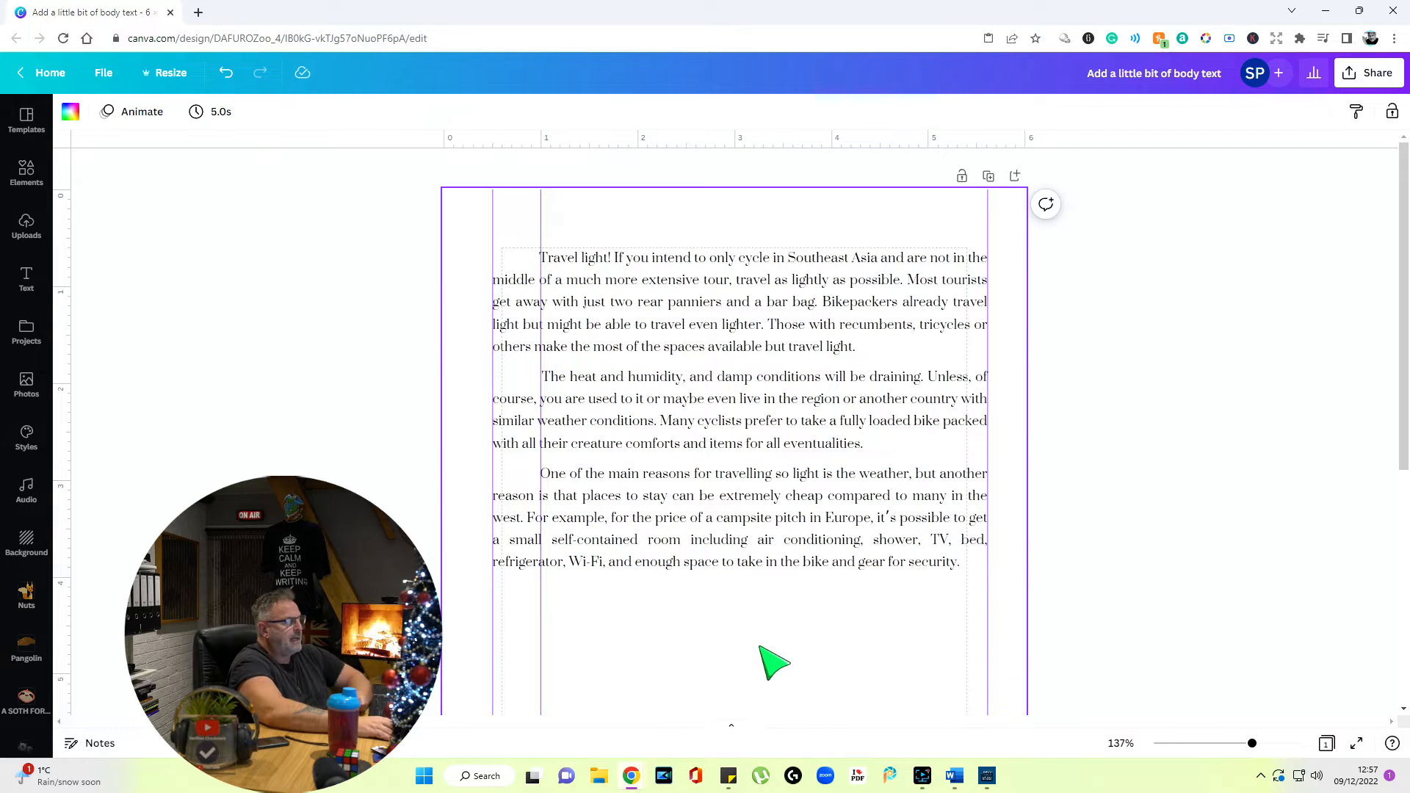
Check the first paragraph box's letter and line spacing, then deselect it.
left_click(738, 409)
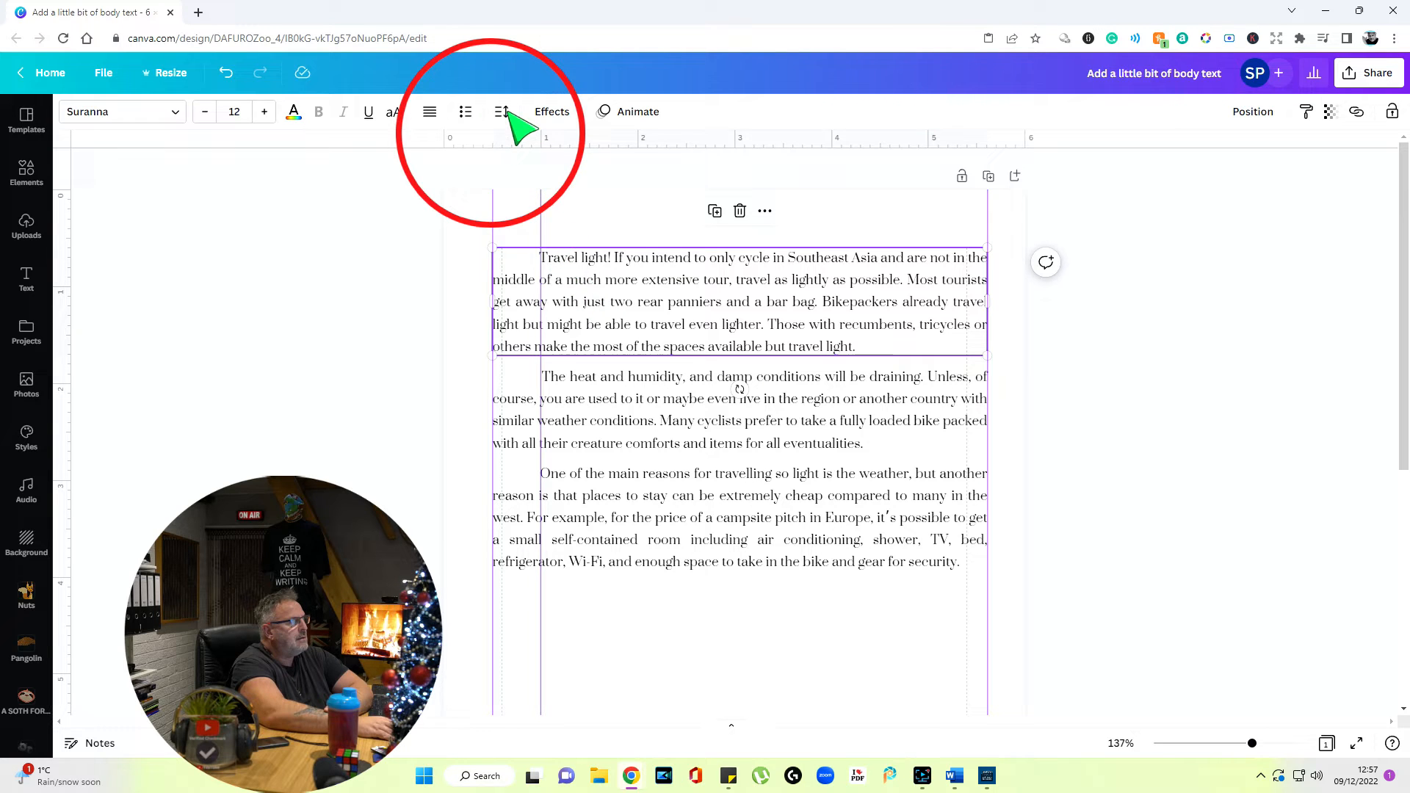
left_click(501, 111)
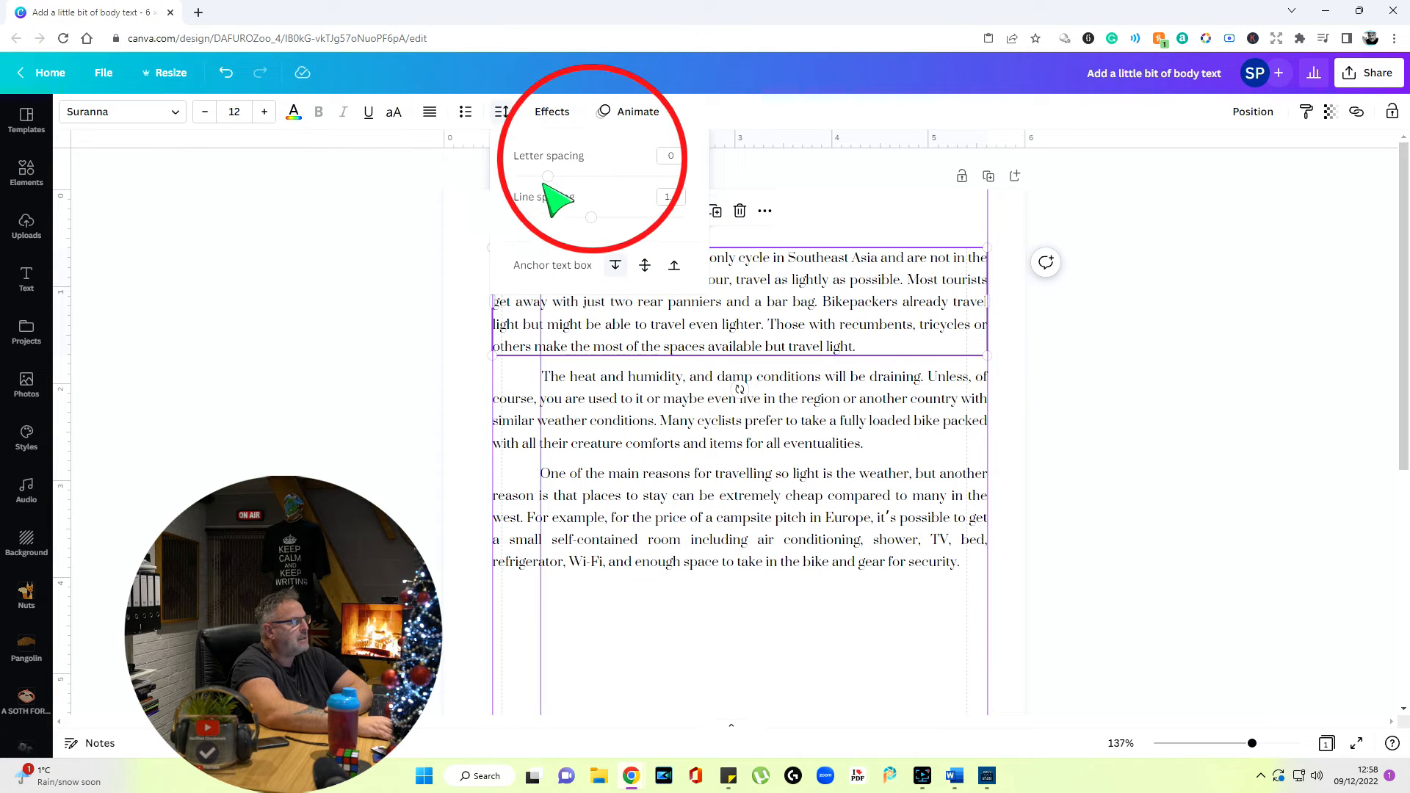
left_click(669, 156)
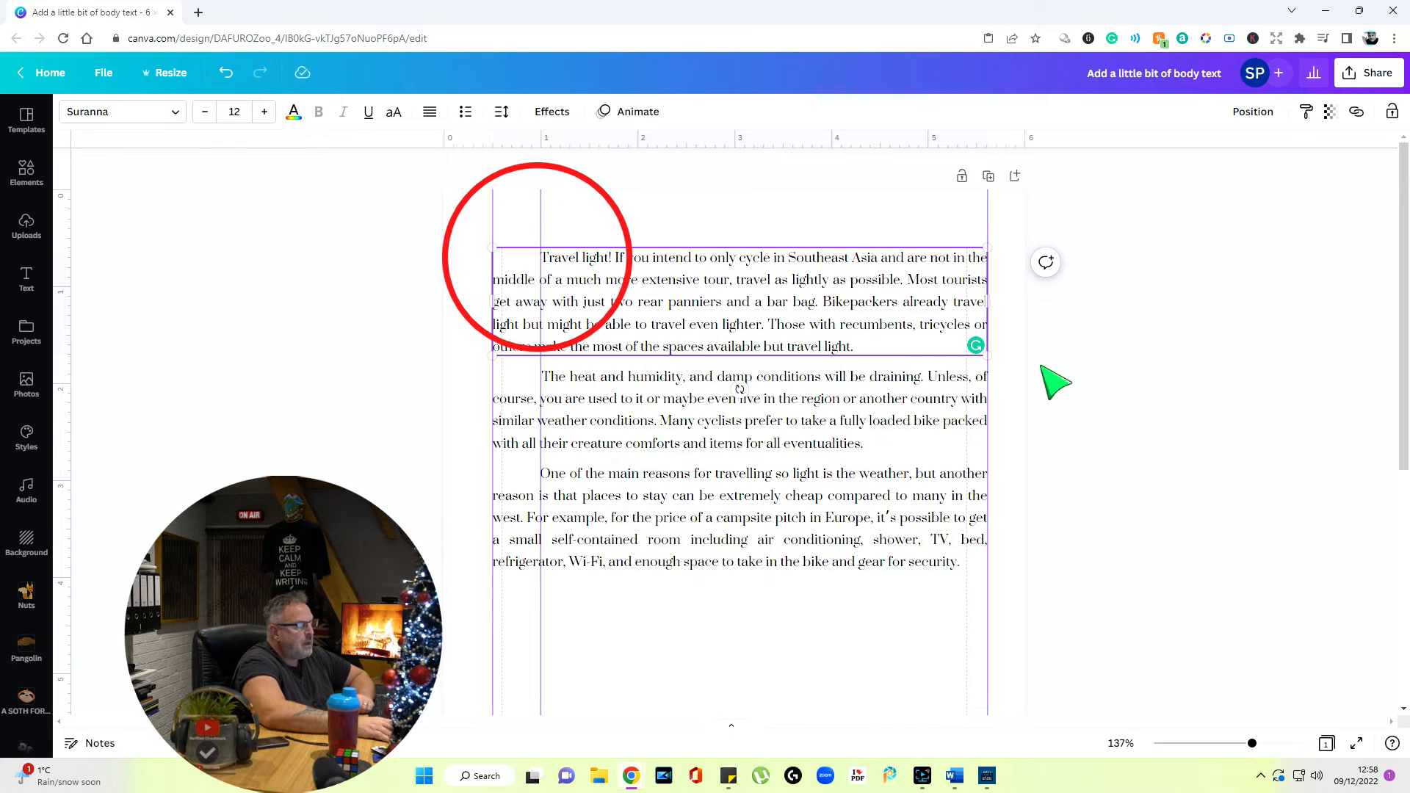
mouse_move(674, 265)
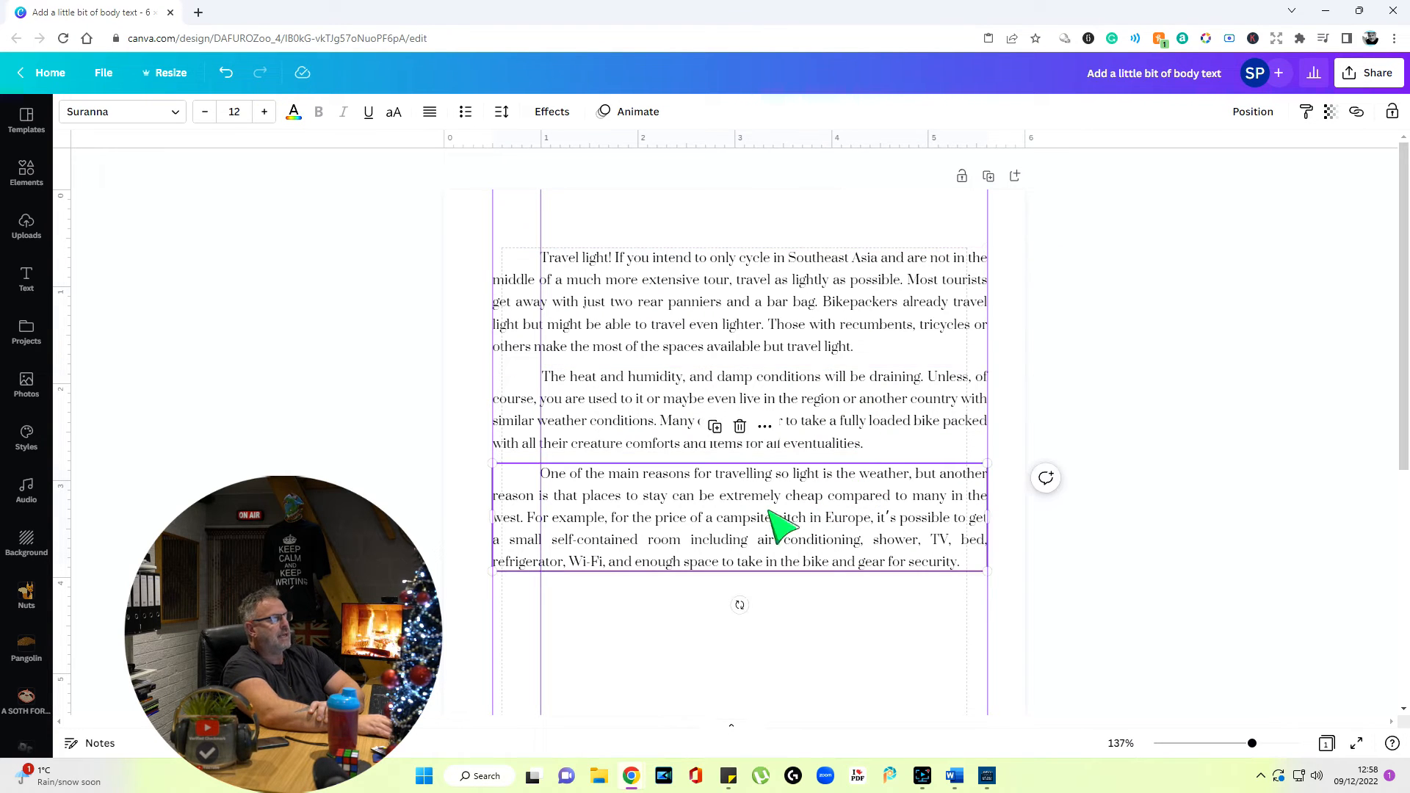
mouse_move(566, 540)
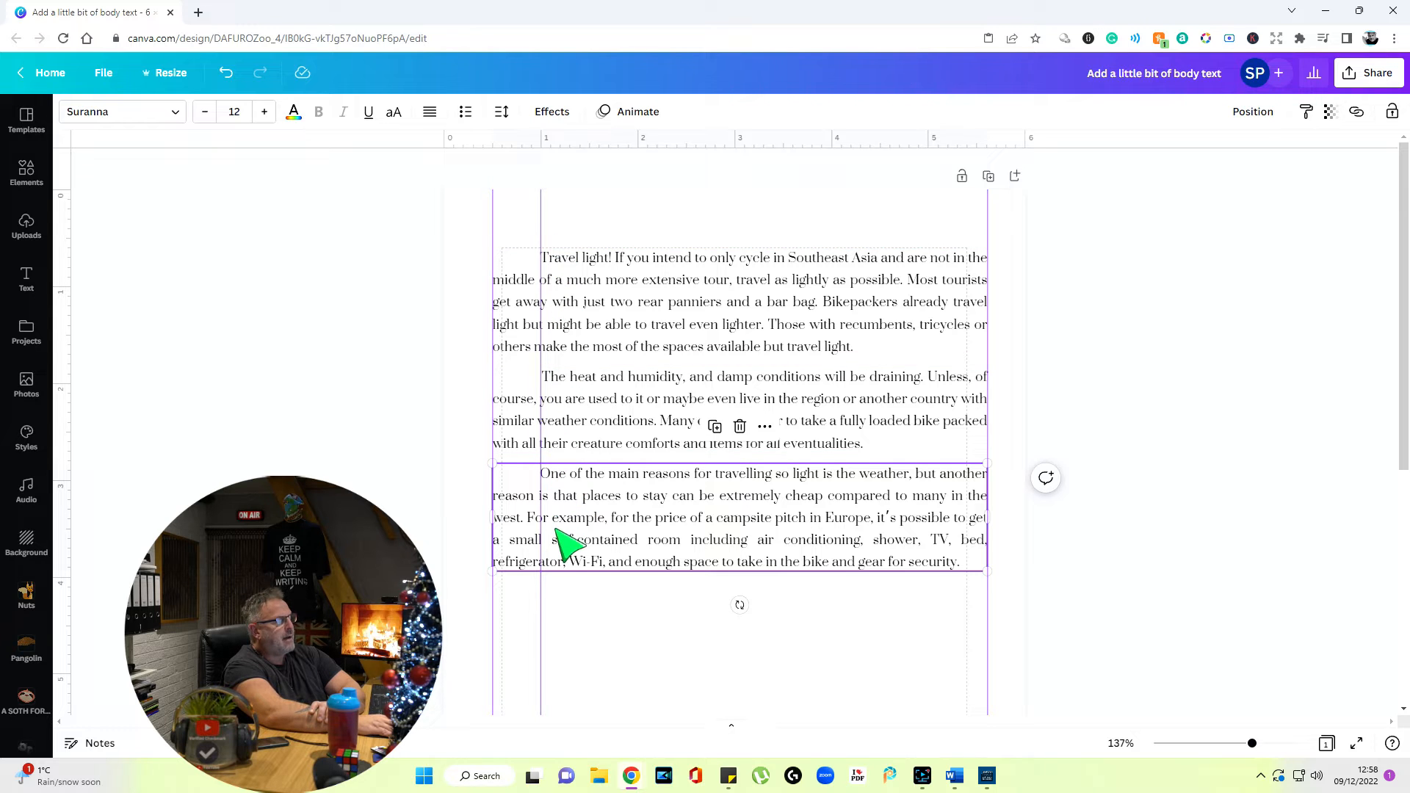
left_click(1130, 399)
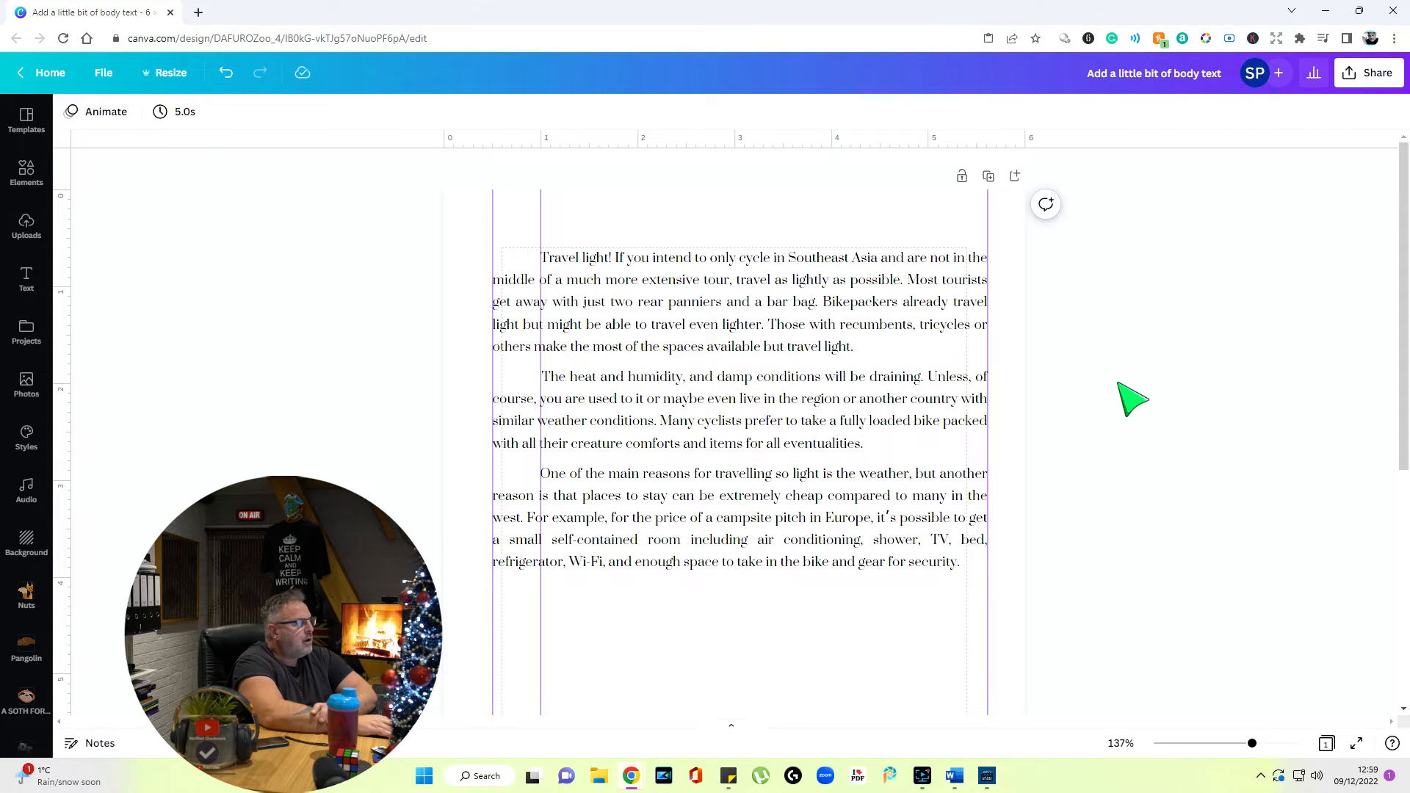
Select the first paragraph box, deselect it, then reselect it for duplicating.
left_click(740, 517)
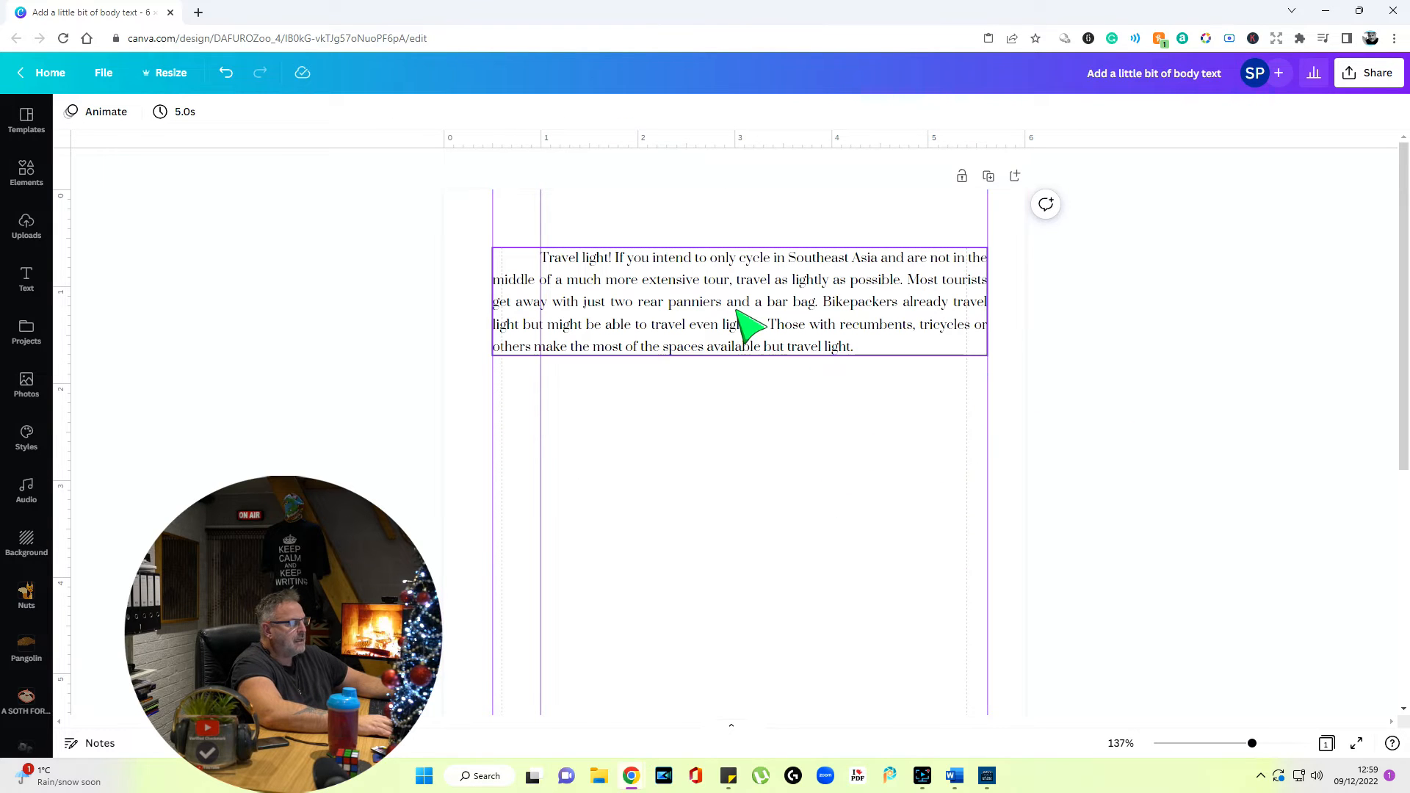
left_click(738, 301)
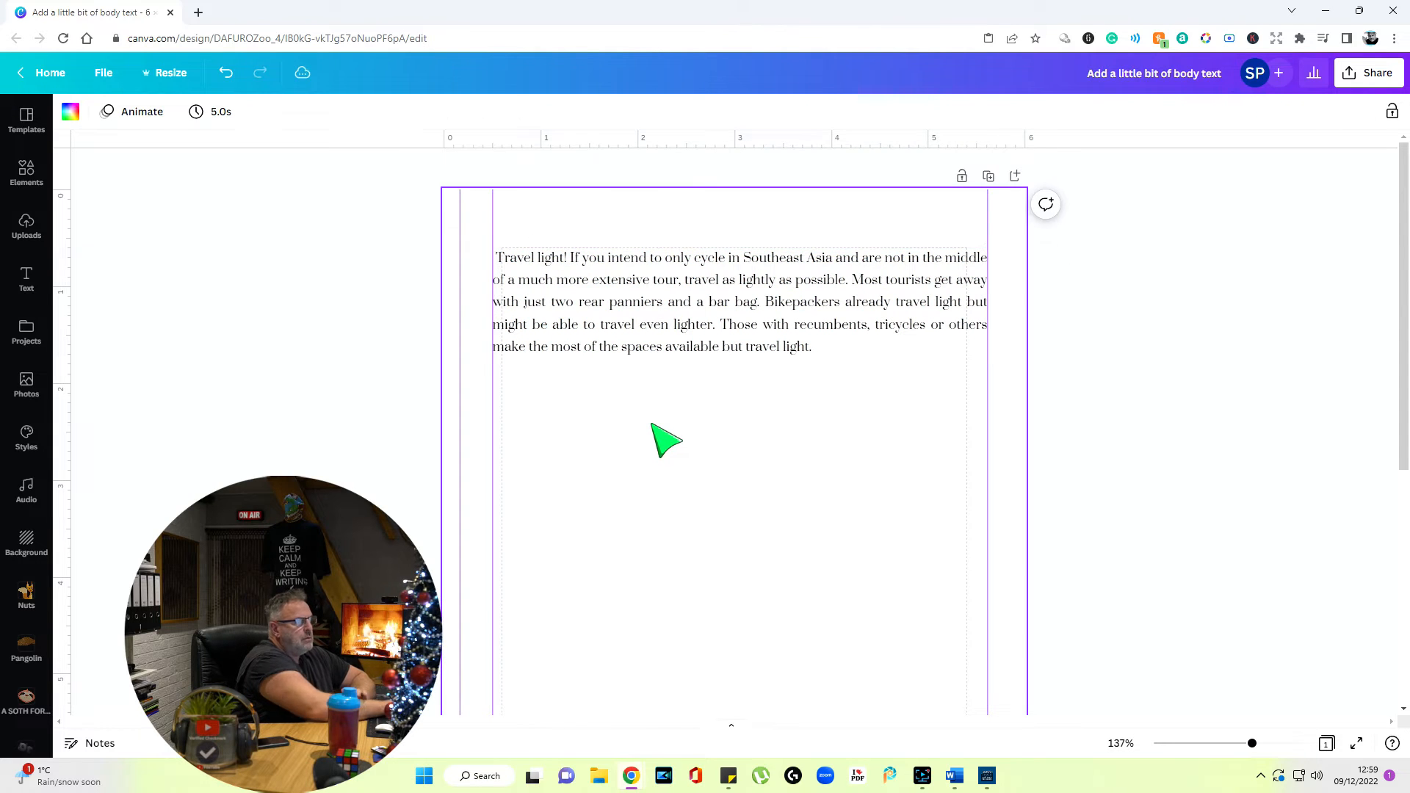
left_click(665, 441)
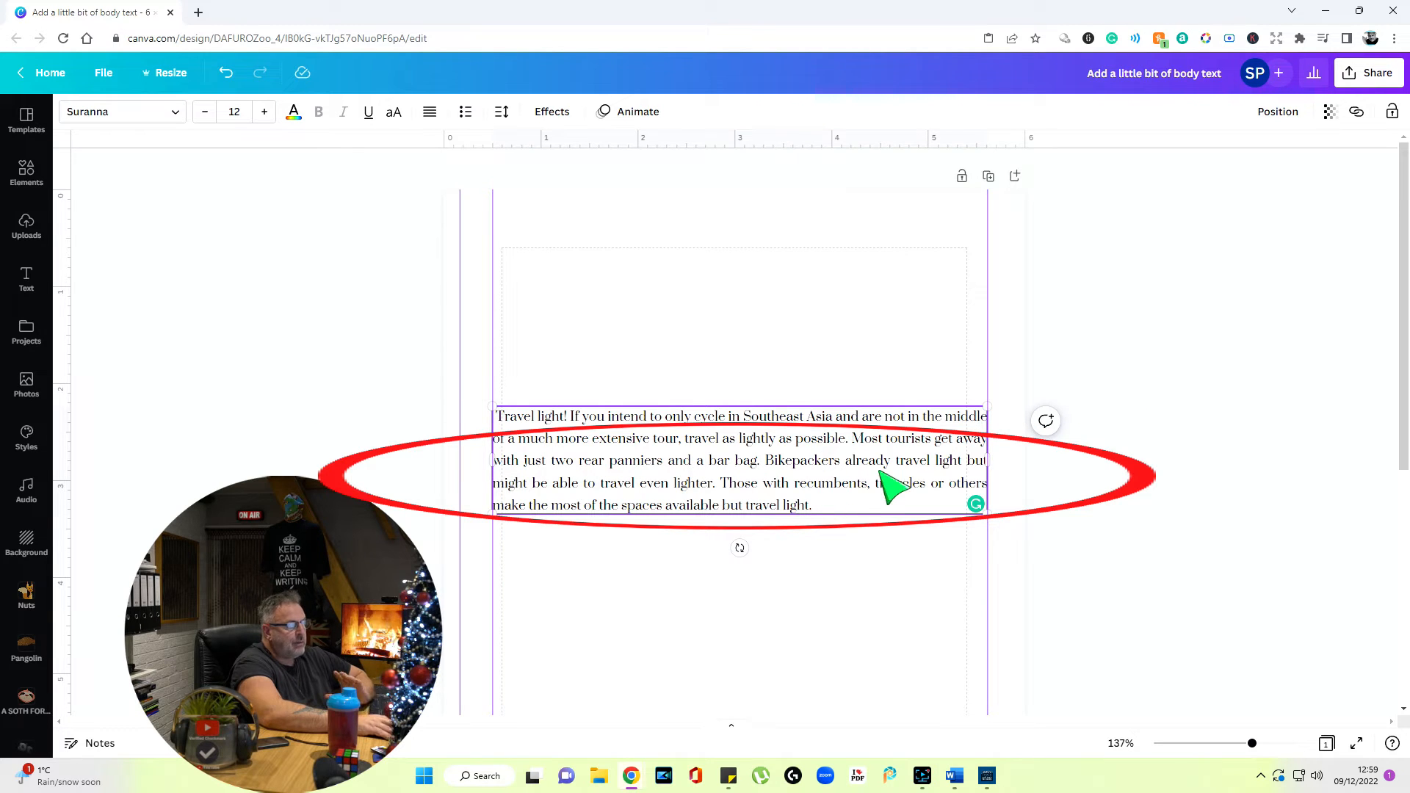
mouse_move(958, 437)
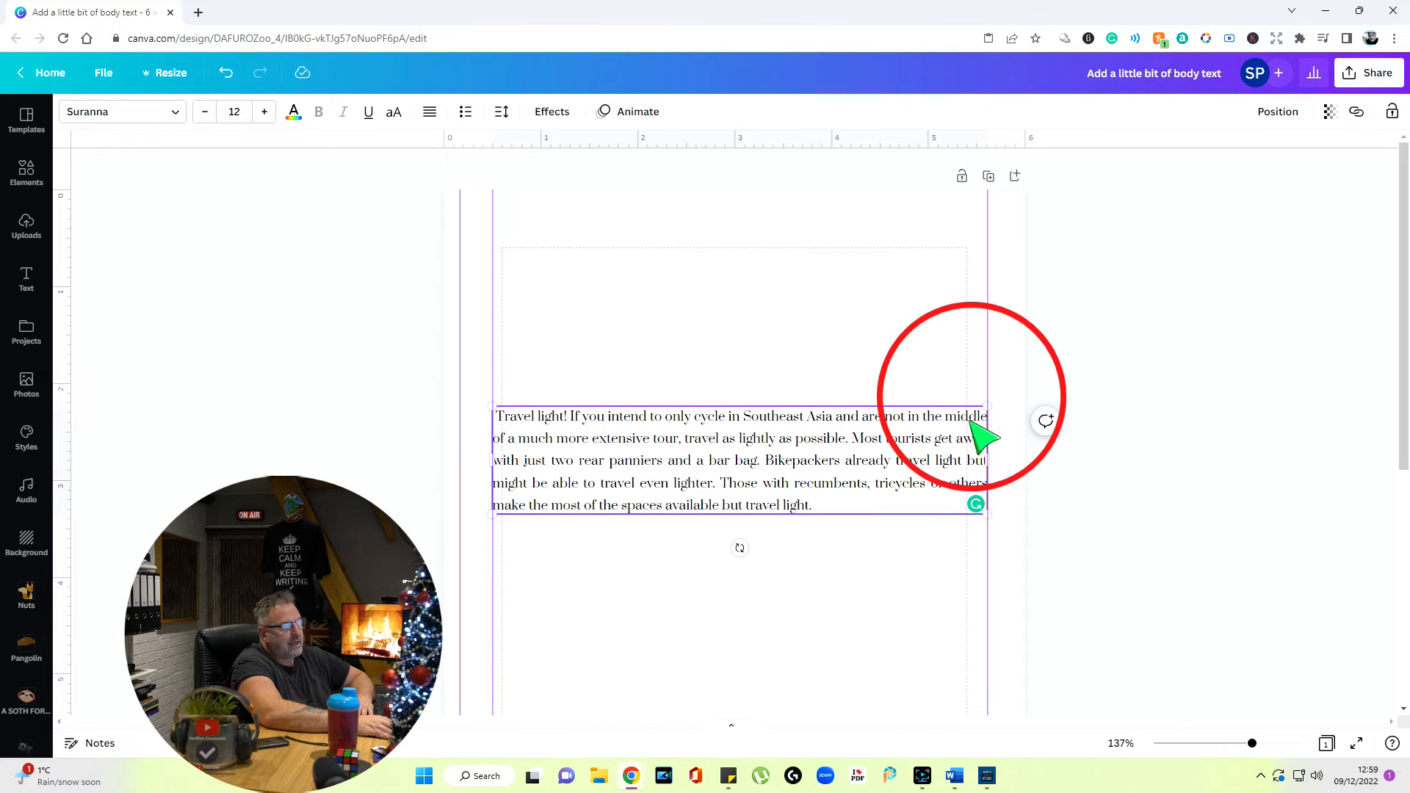
mouse_move(926, 463)
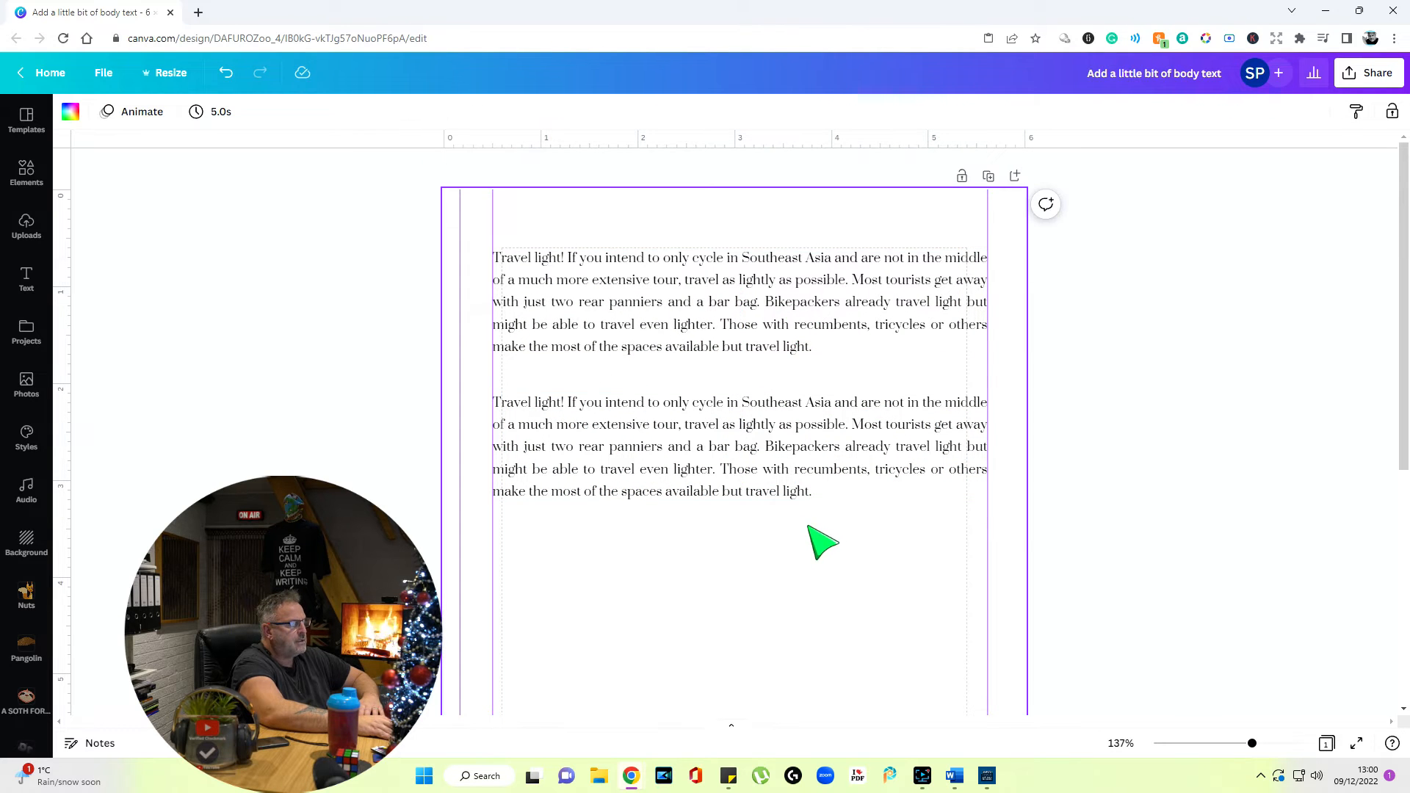
Edit the top copy down to its first line, then open Spacing for the lower box.
left_click(953, 270)
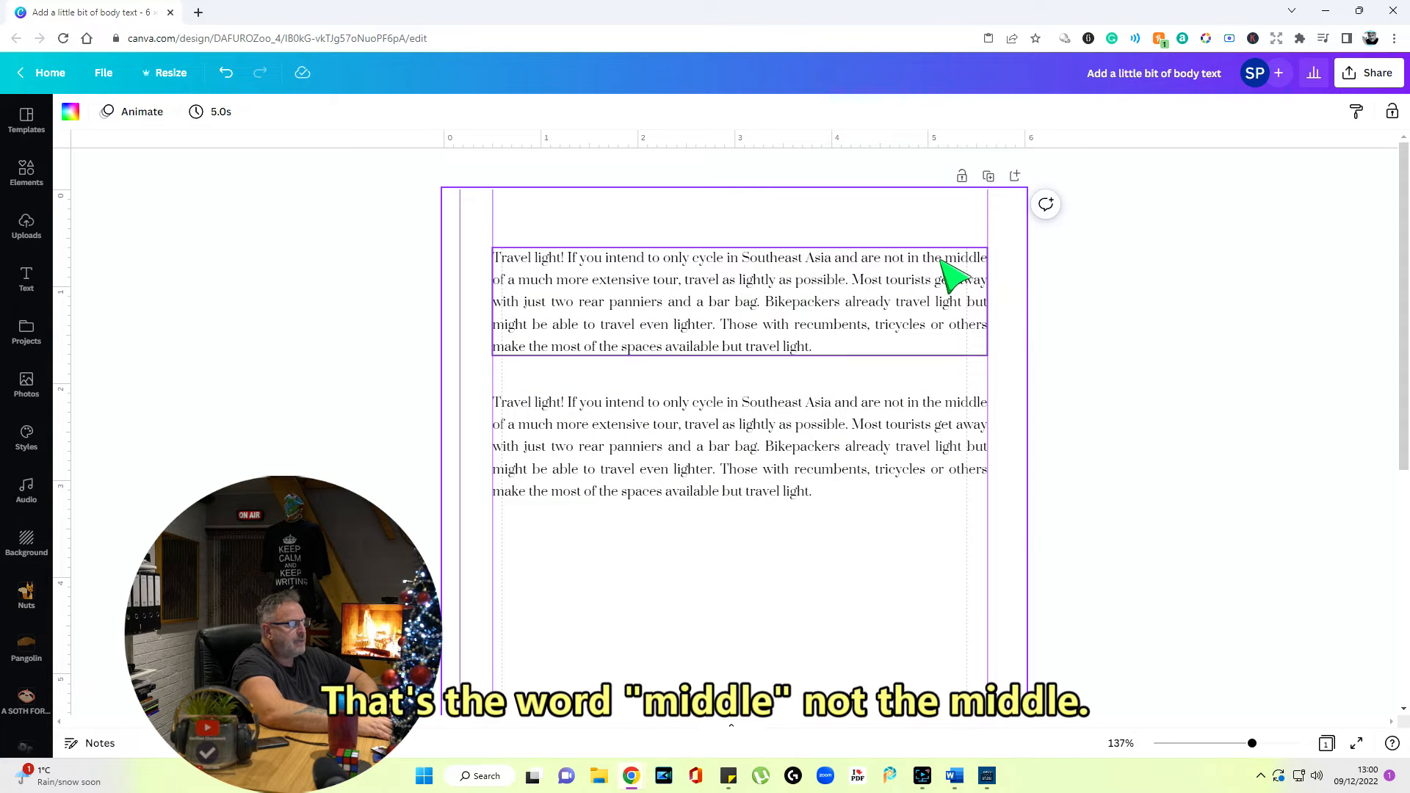
triple_click(738, 301)
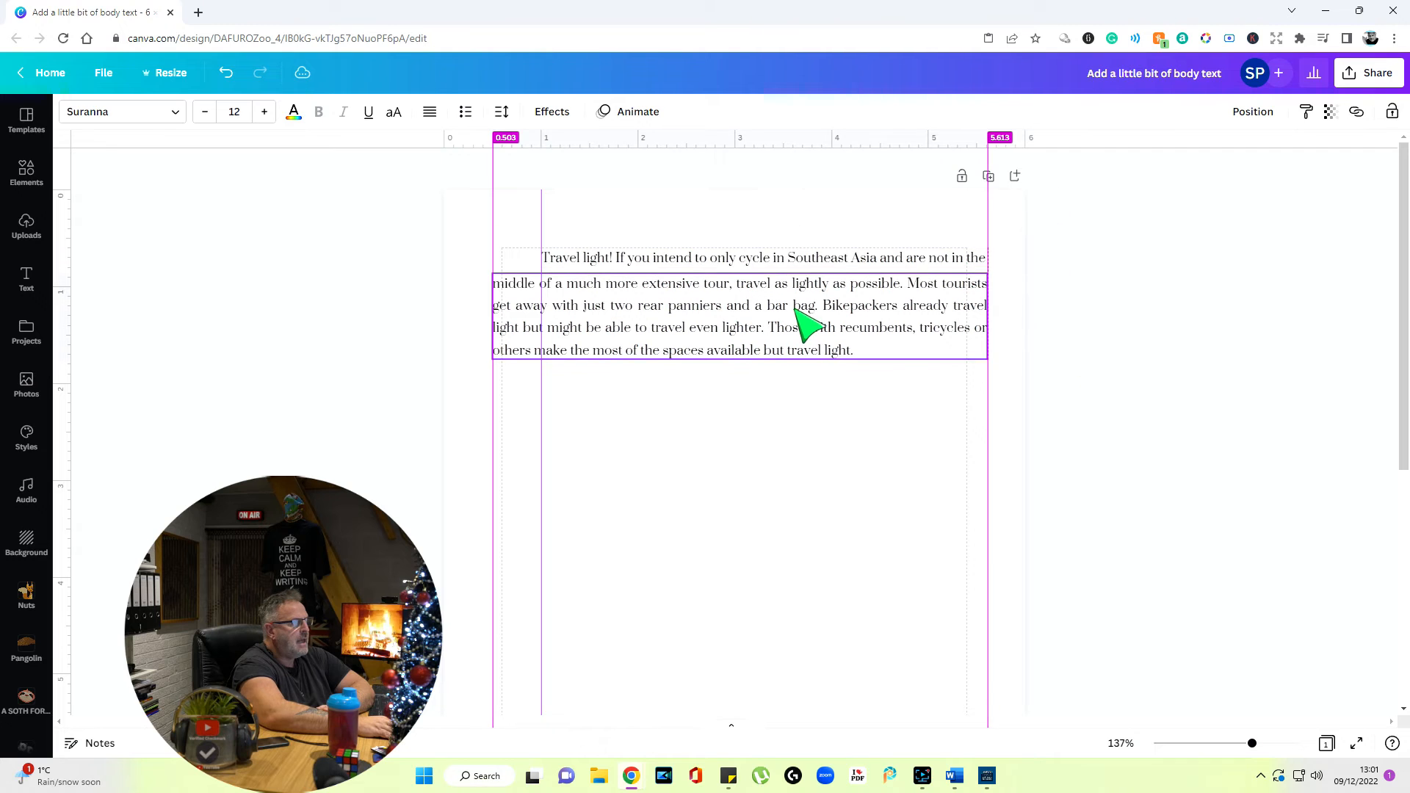
left_click(1115, 376)
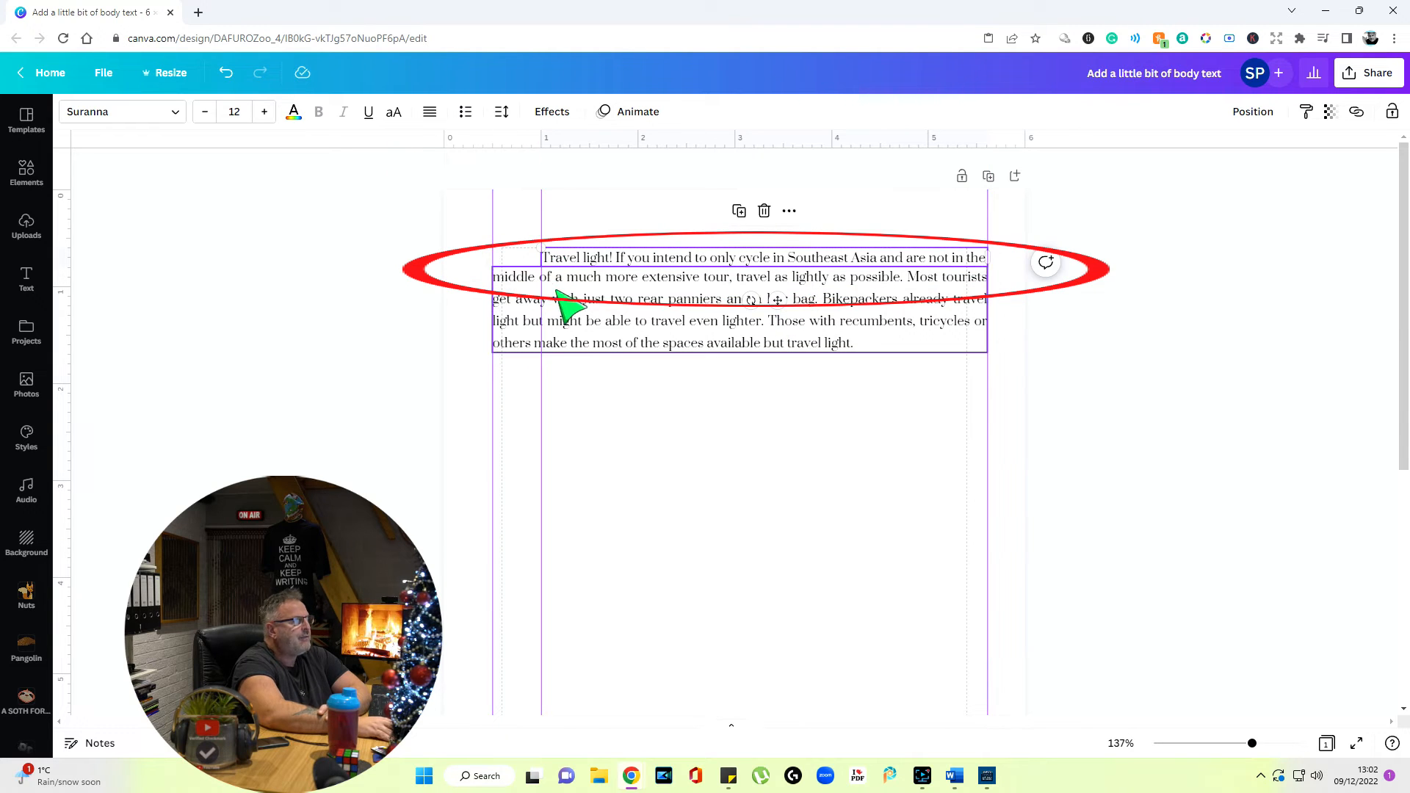
left_click(500, 112)
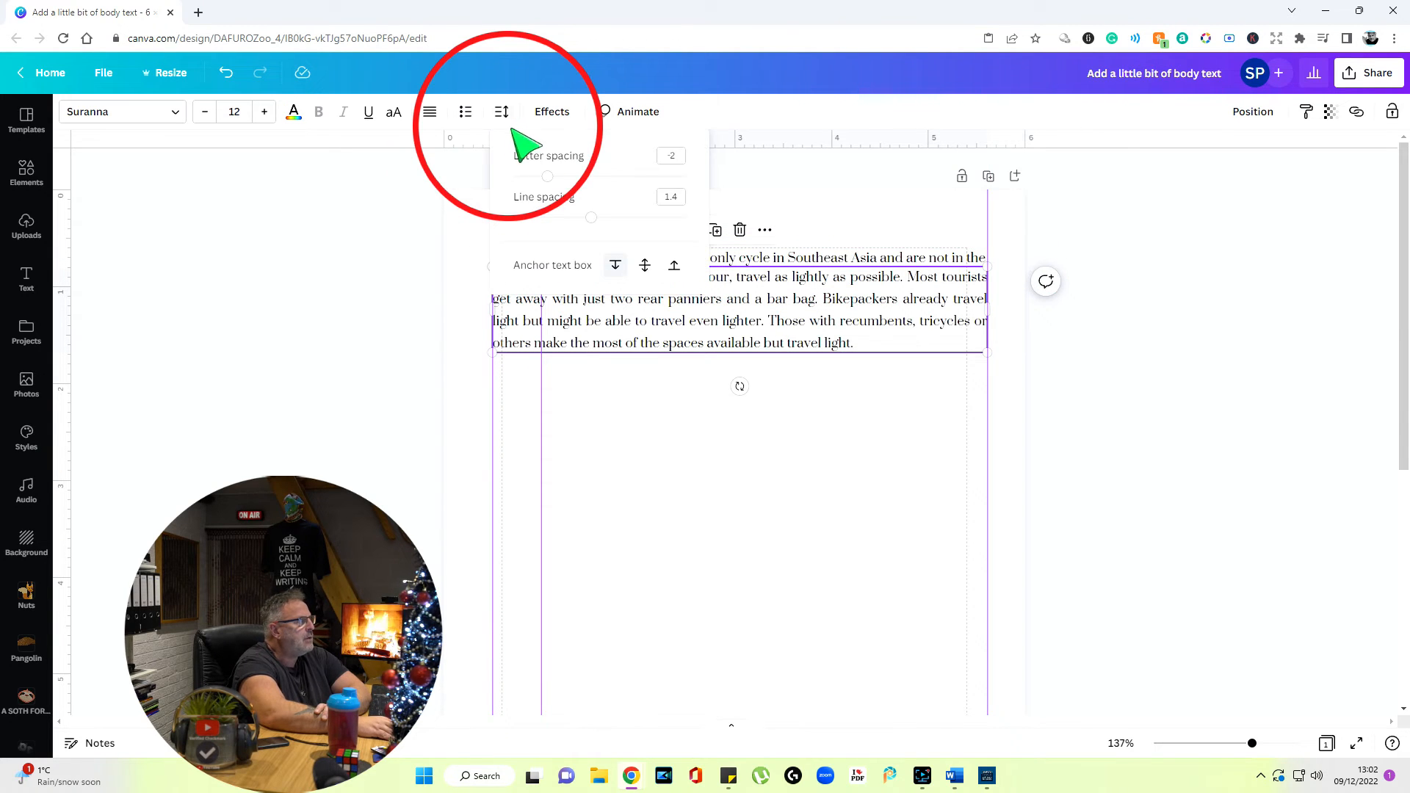
mouse_move(602, 234)
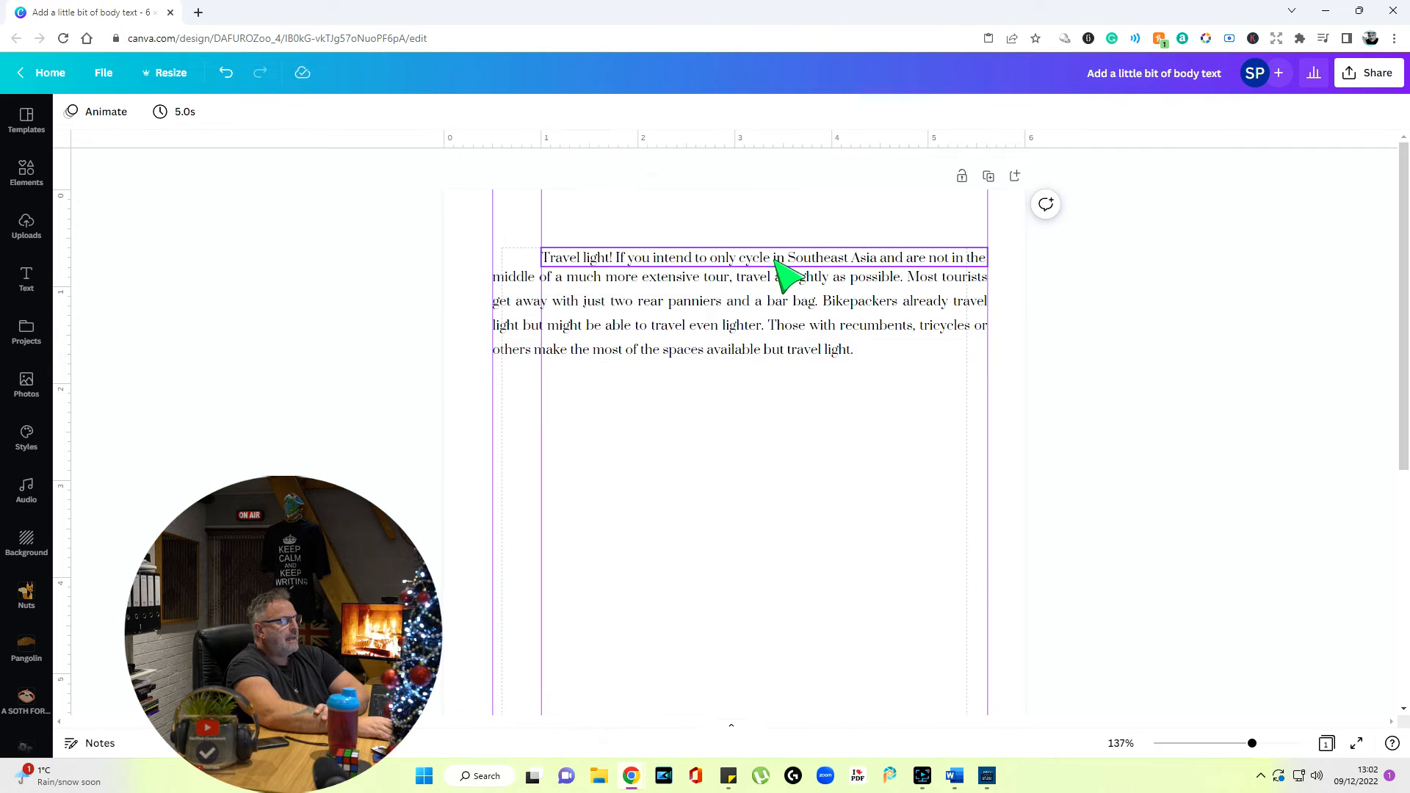
mouse_move(796, 273)
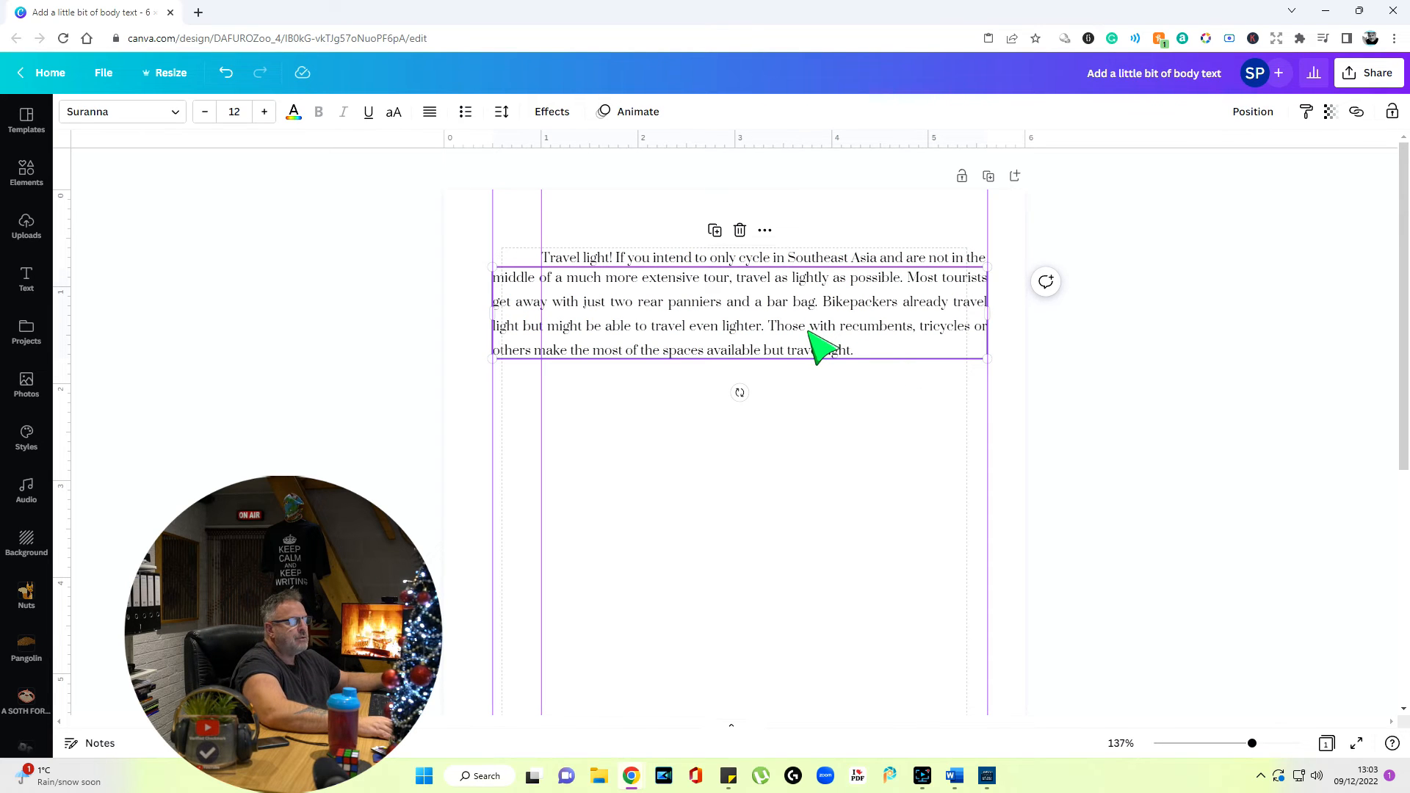
Deselect the text boxes to review the adjusted line spacing.
left_click(1134, 416)
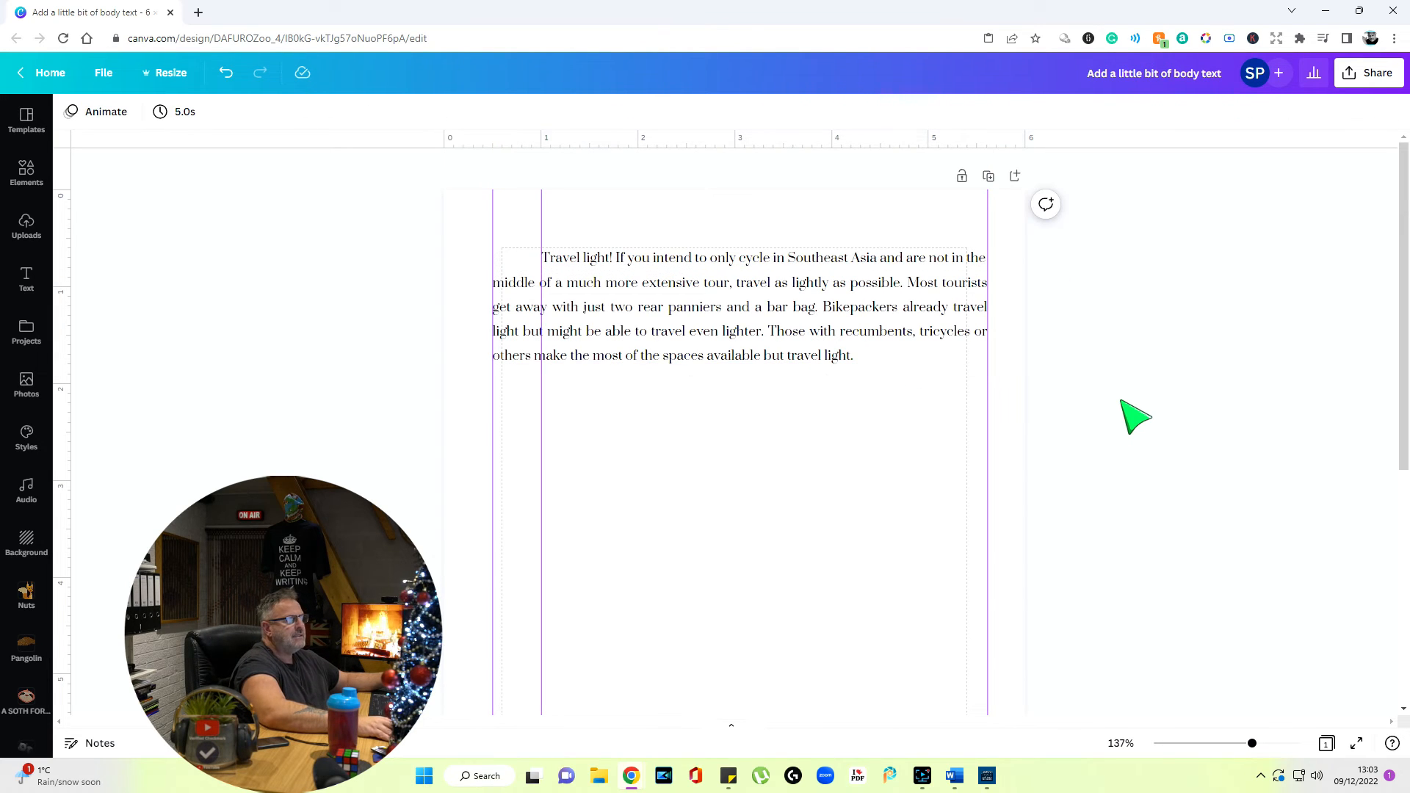
mouse_move(199, 312)
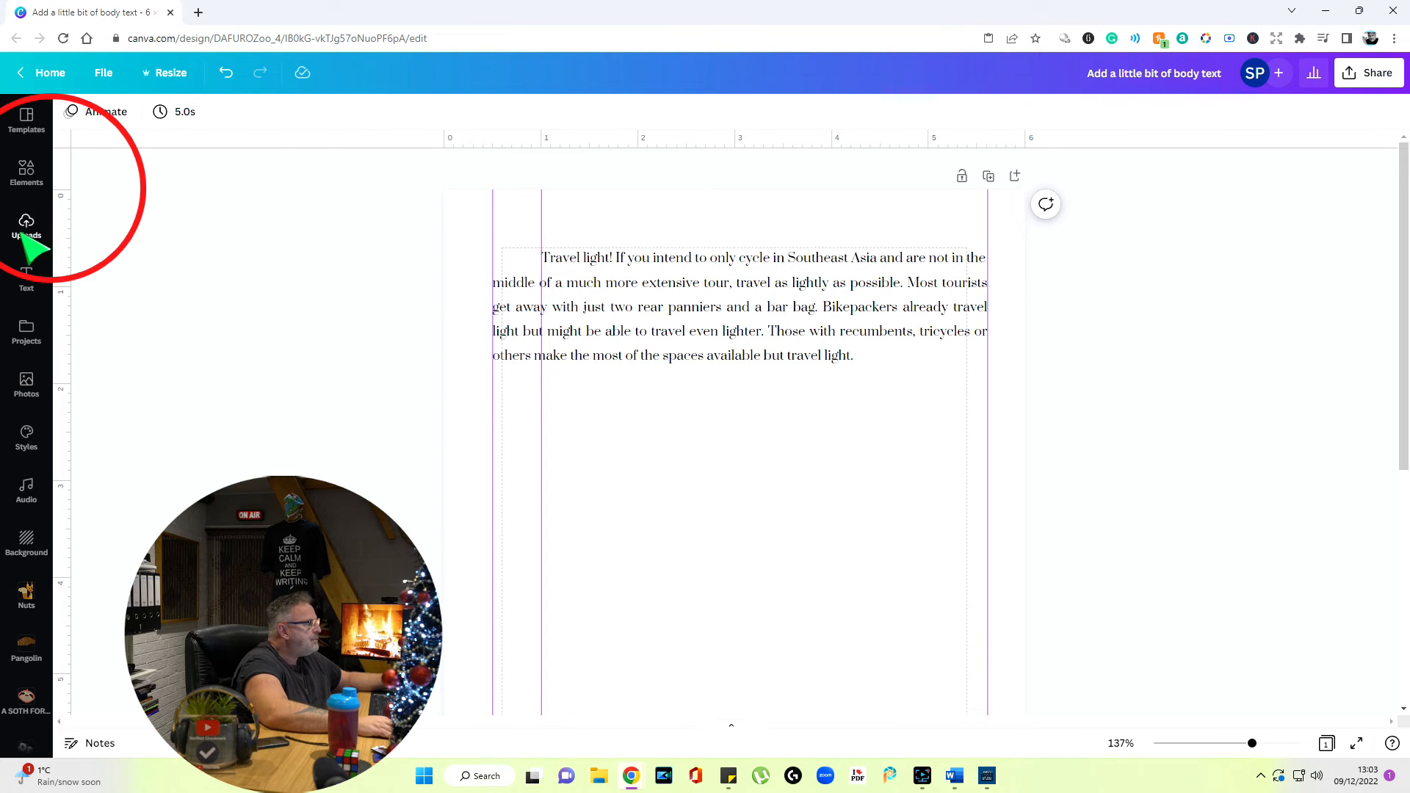
Add a line from Elements, then right-click the lower paragraph box for its actions.
left_click(27, 172)
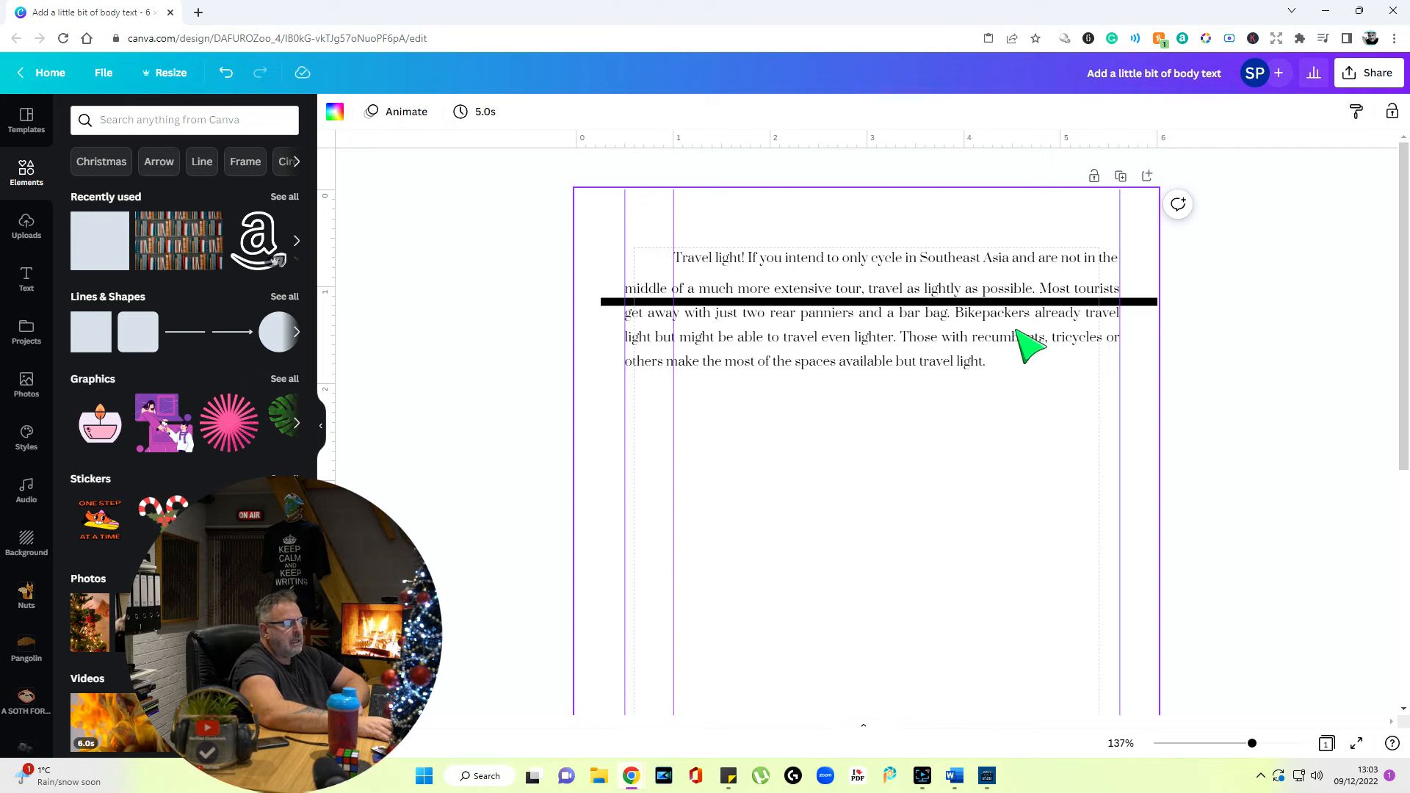
mouse_move(1078, 438)
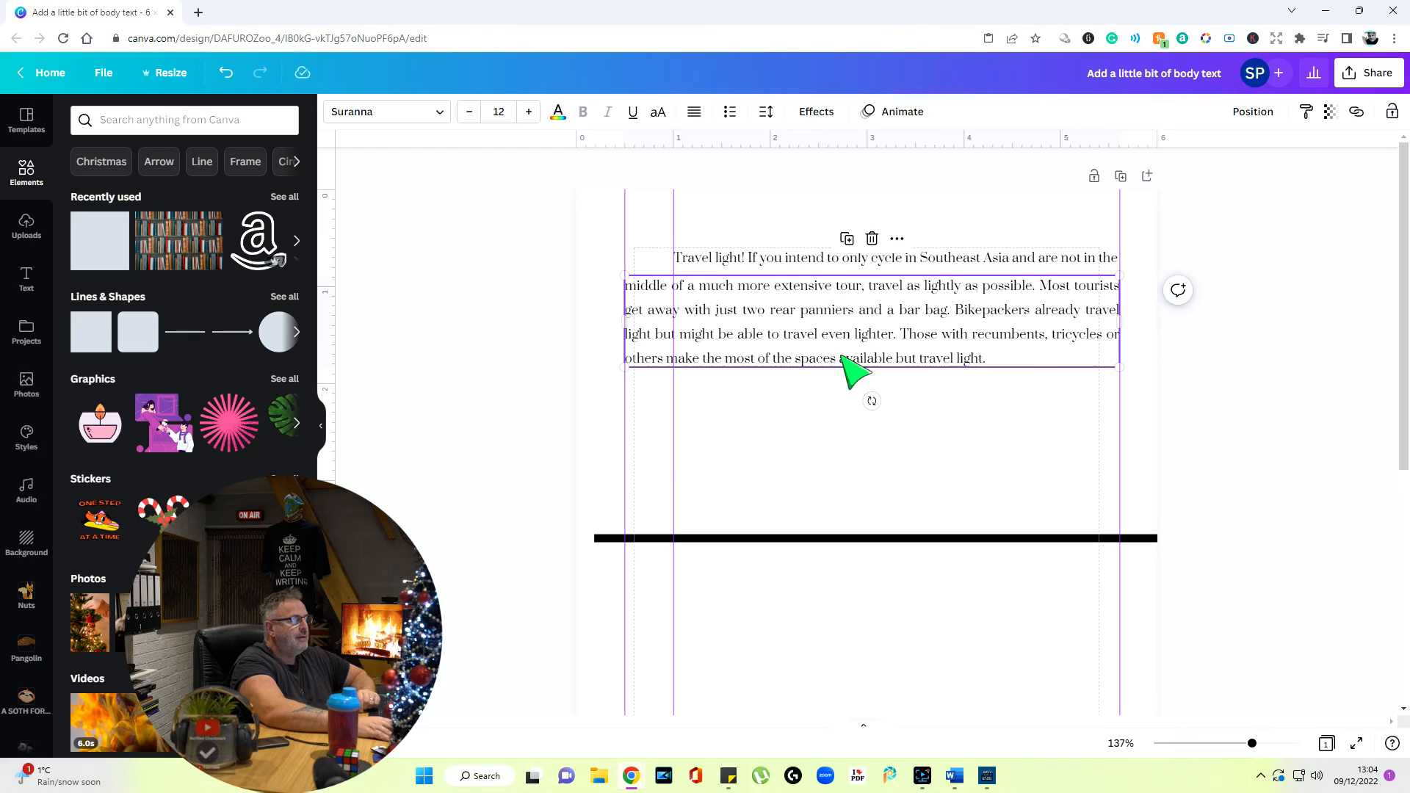
right_click(850, 468)
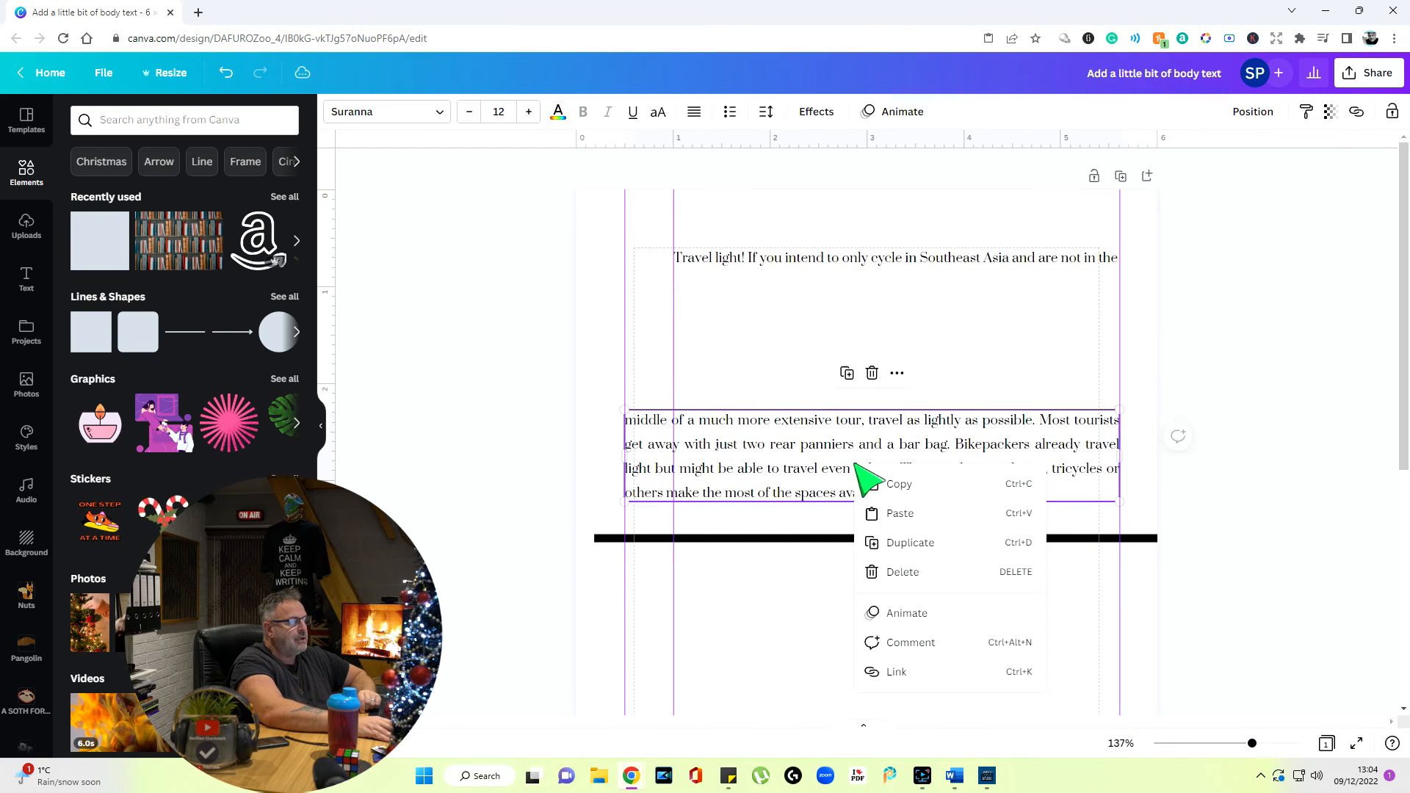